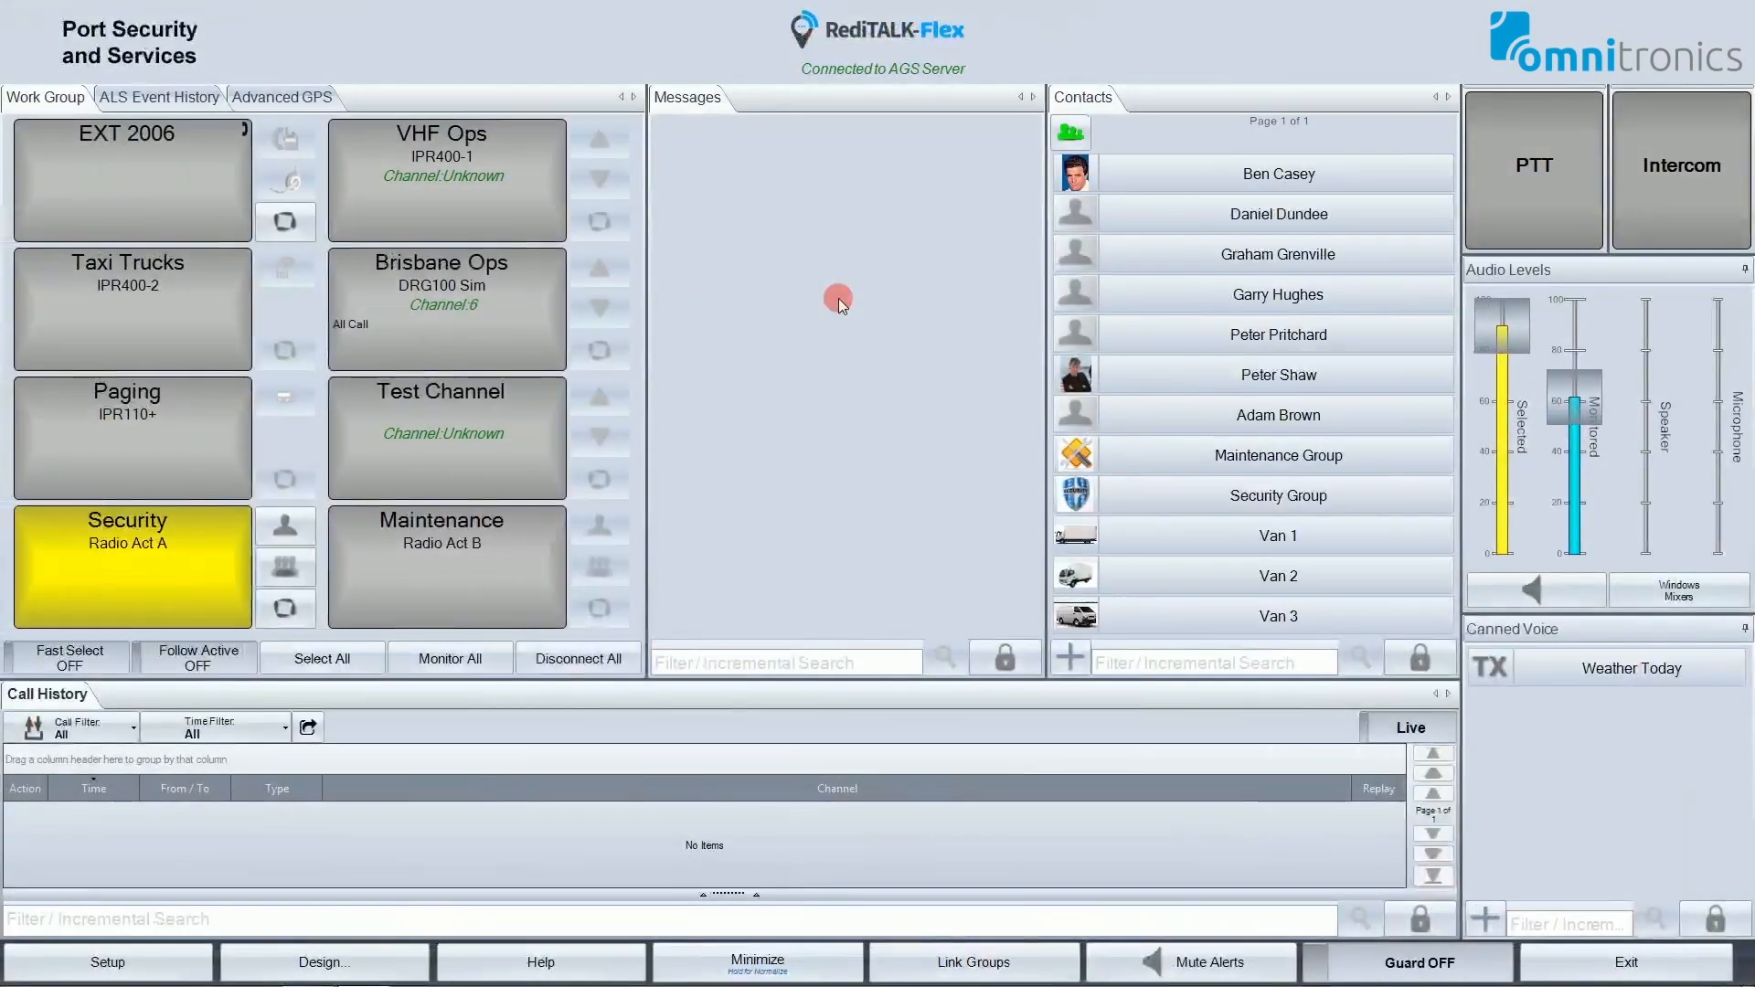
pyautogui.moveTo(909, 234)
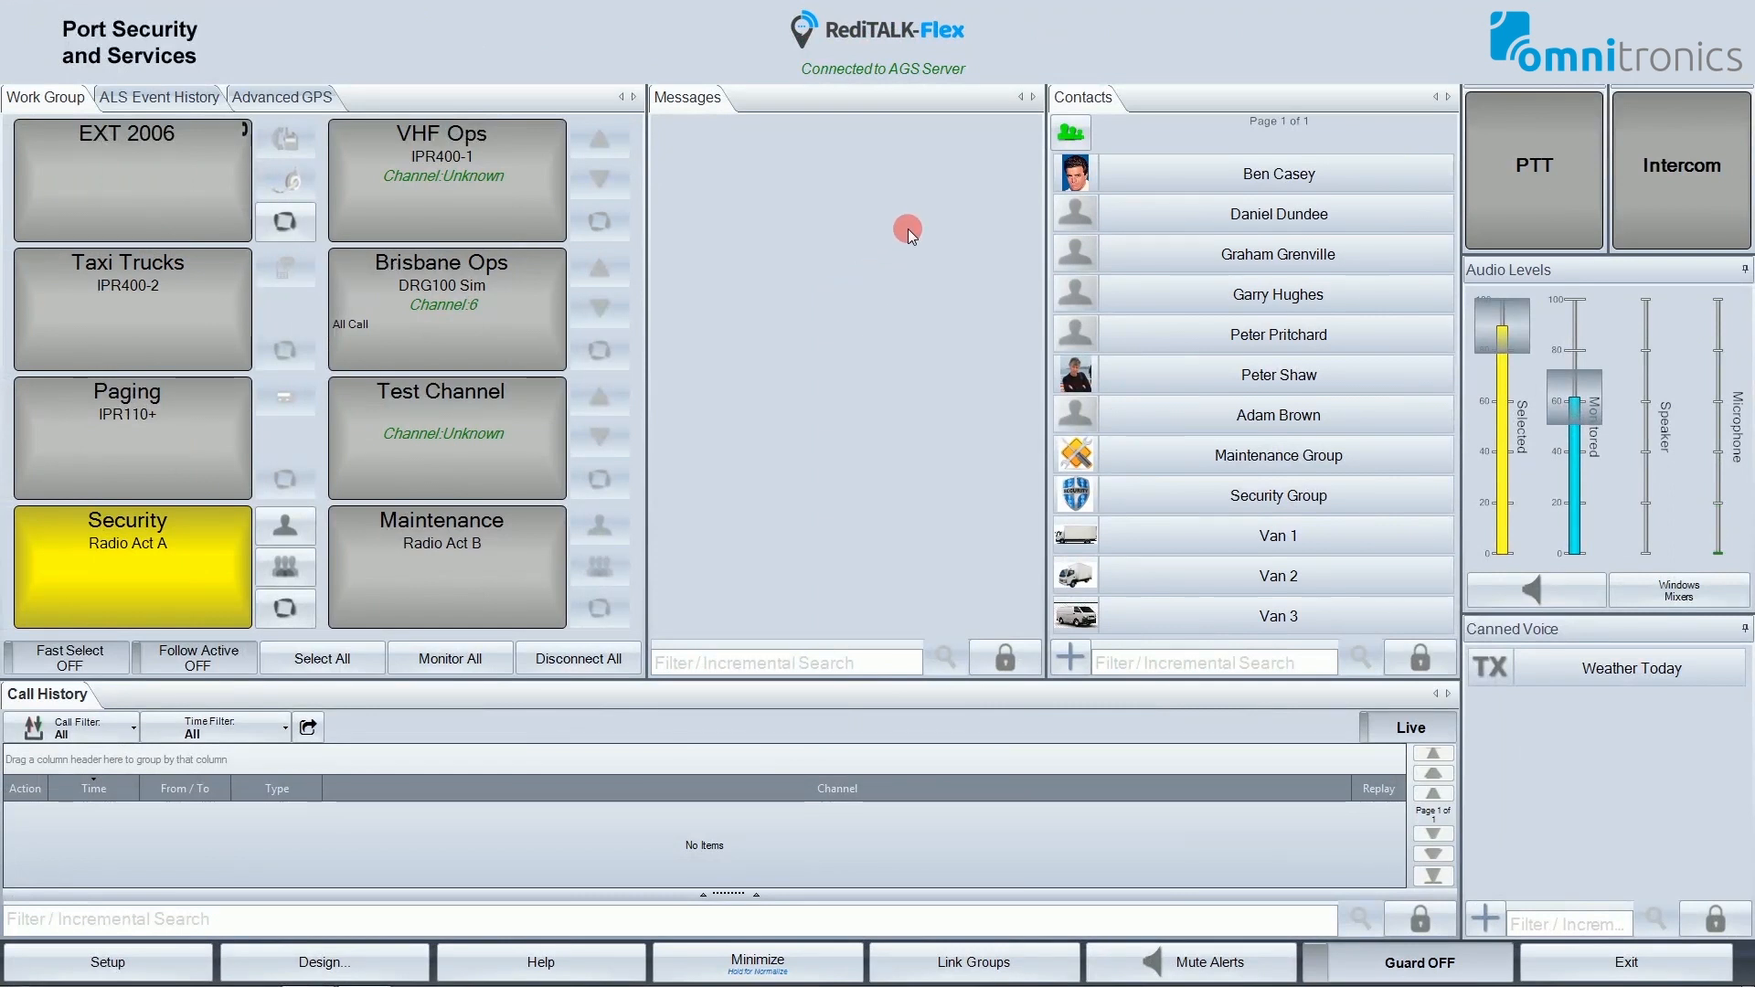
pyautogui.moveTo(1047, 29)
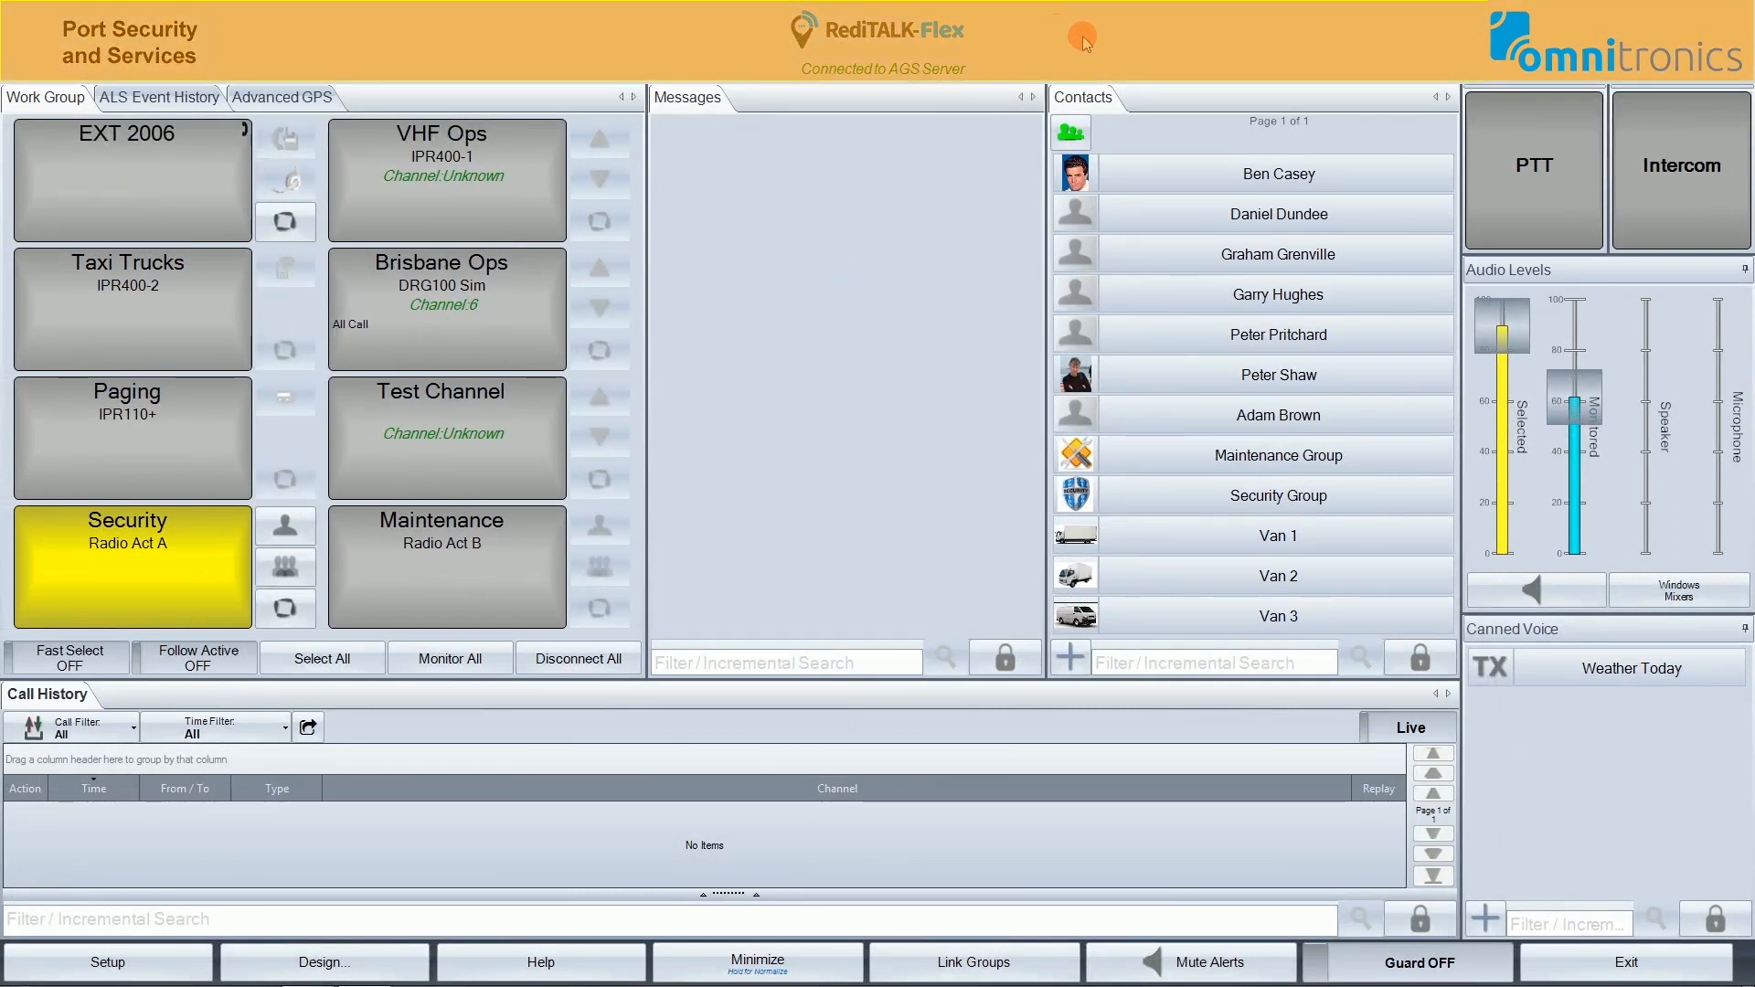
pyautogui.moveTo(669, 25)
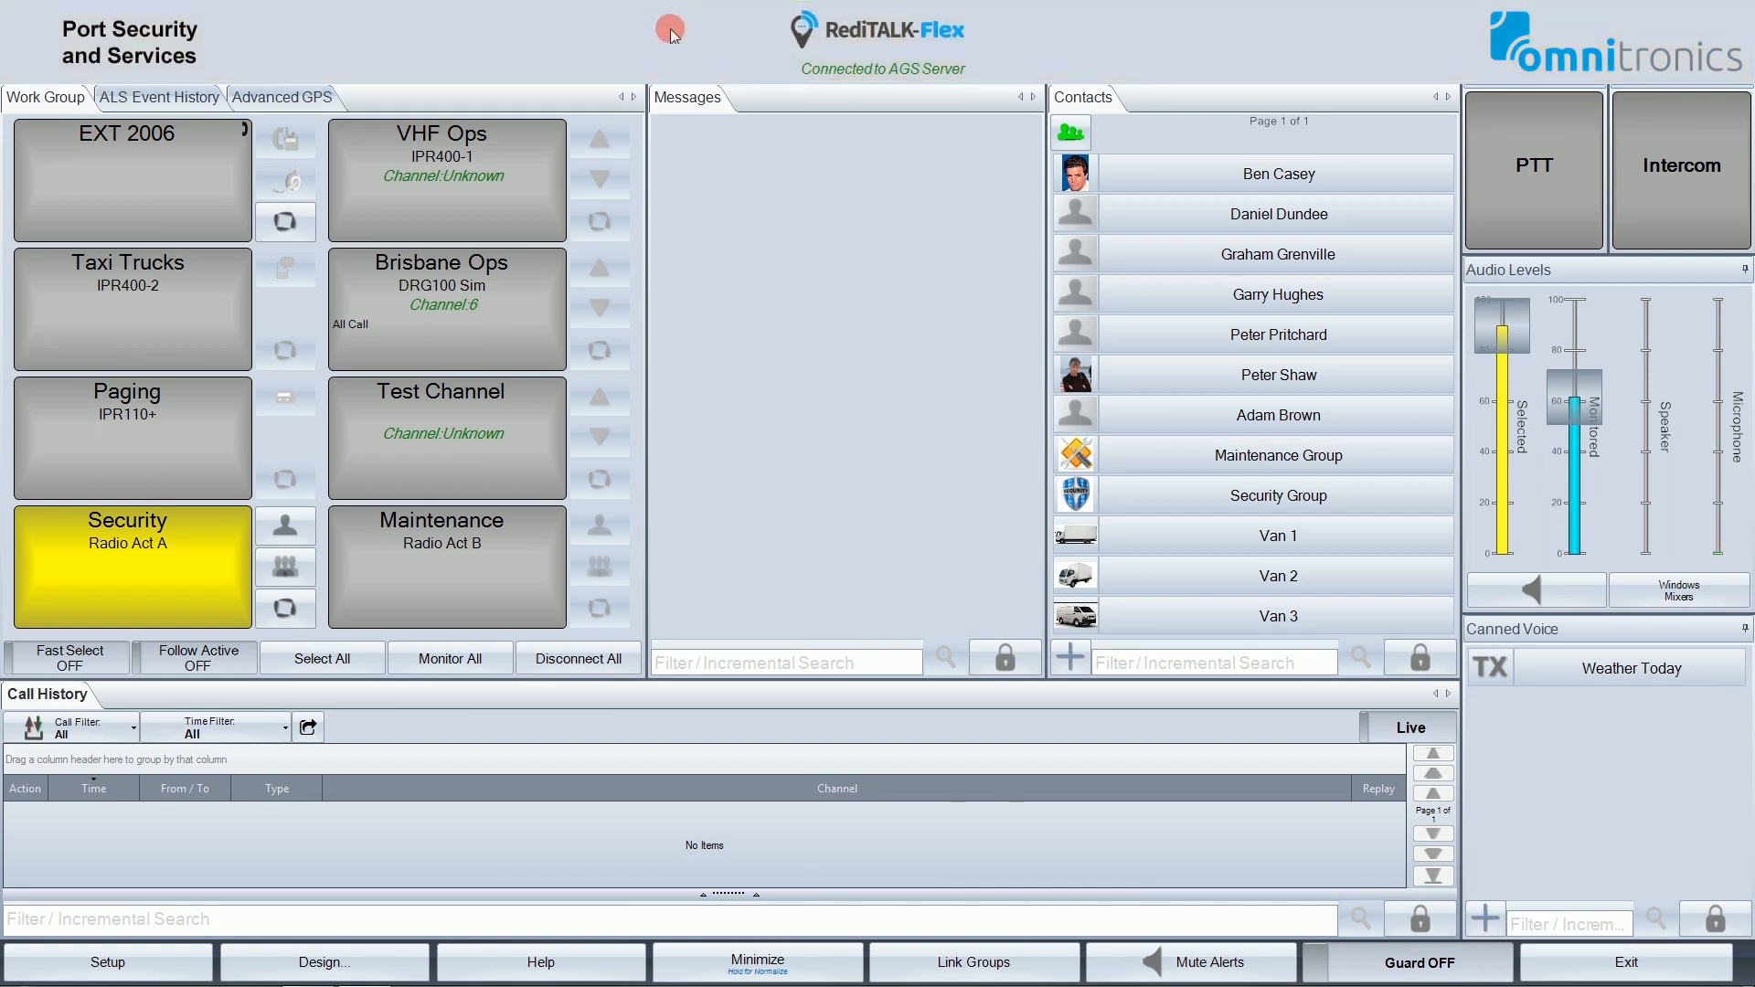
pyautogui.moveTo(783, 79)
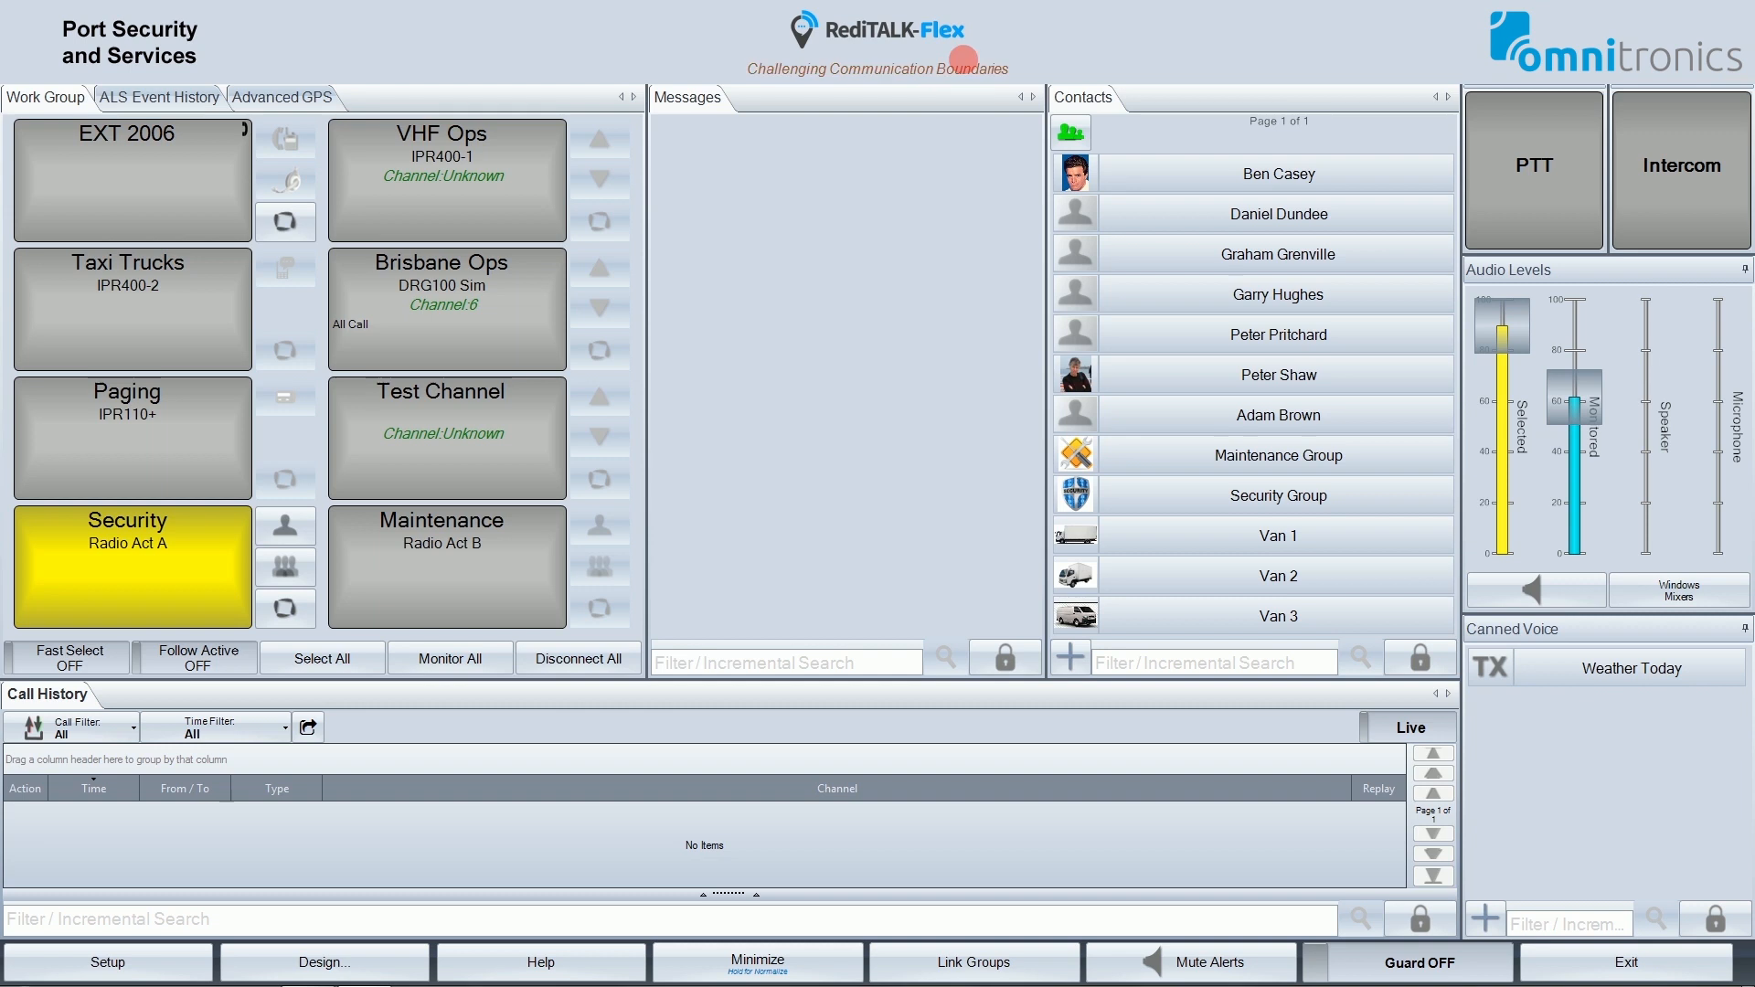
pyautogui.moveTo(243, 35)
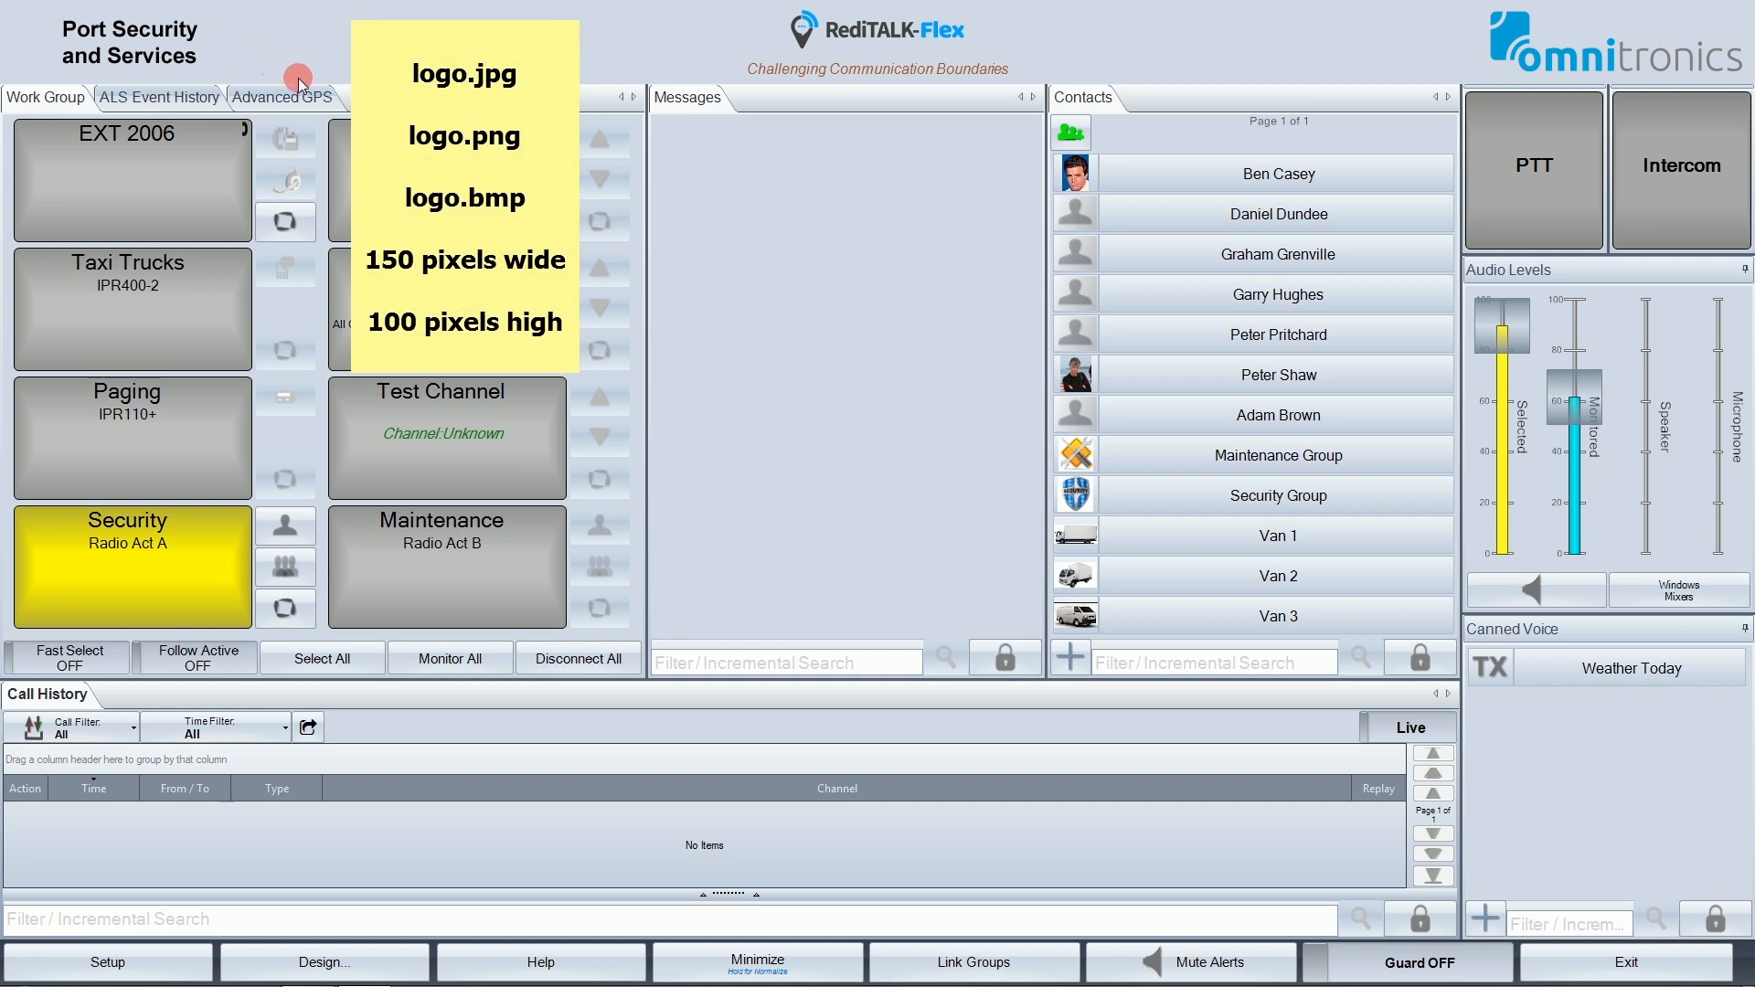
pyautogui.moveTo(314, 83)
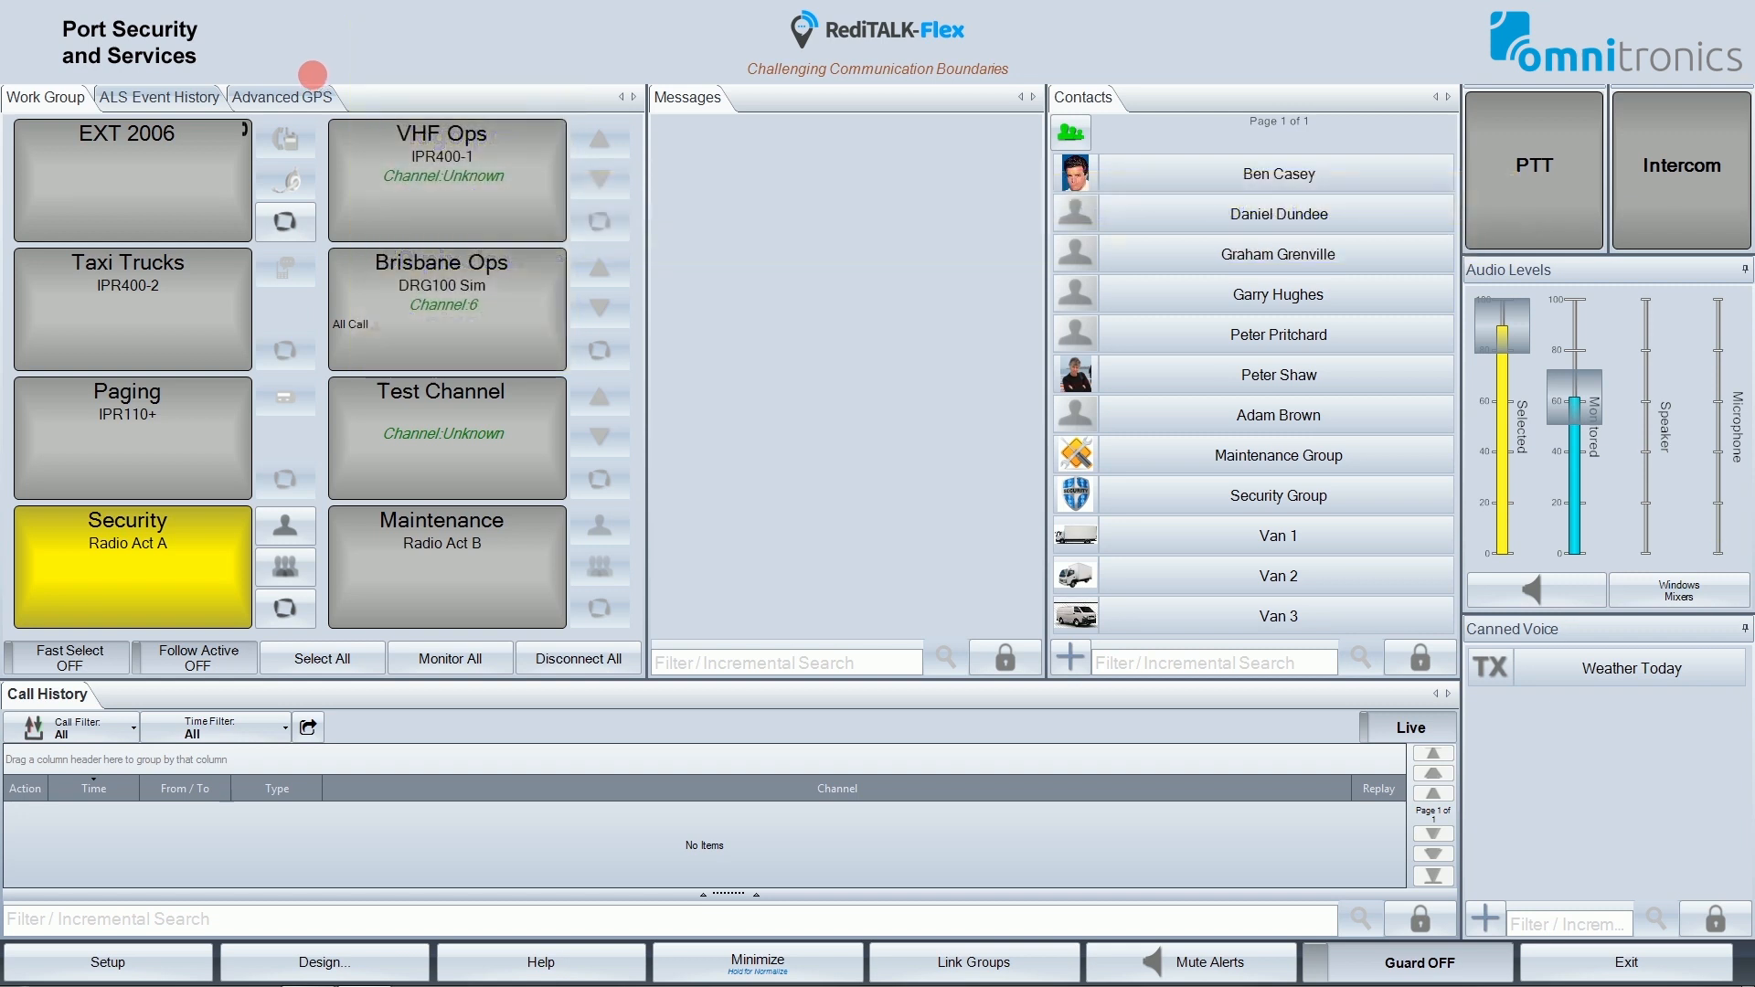
pyautogui.moveTo(957, 129)
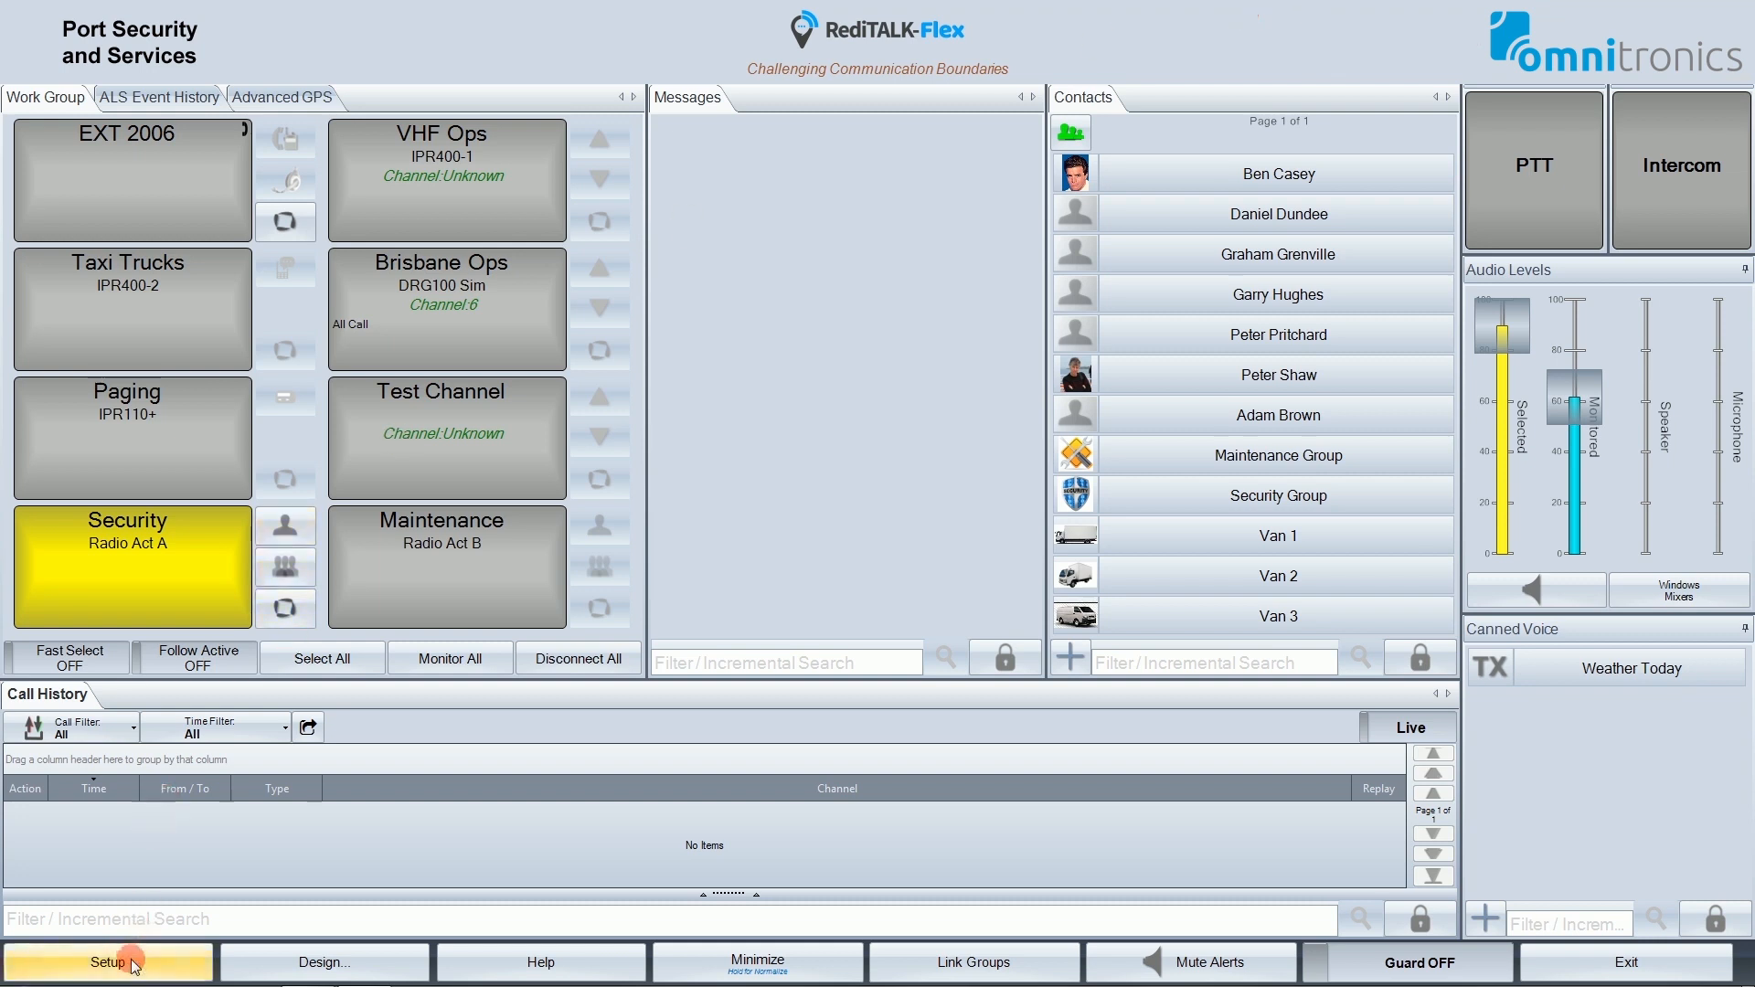
# Tick Enable Audio Output Buttons in Setup > Audio Options, apply, and close Settings.
pyautogui.click(106, 961)
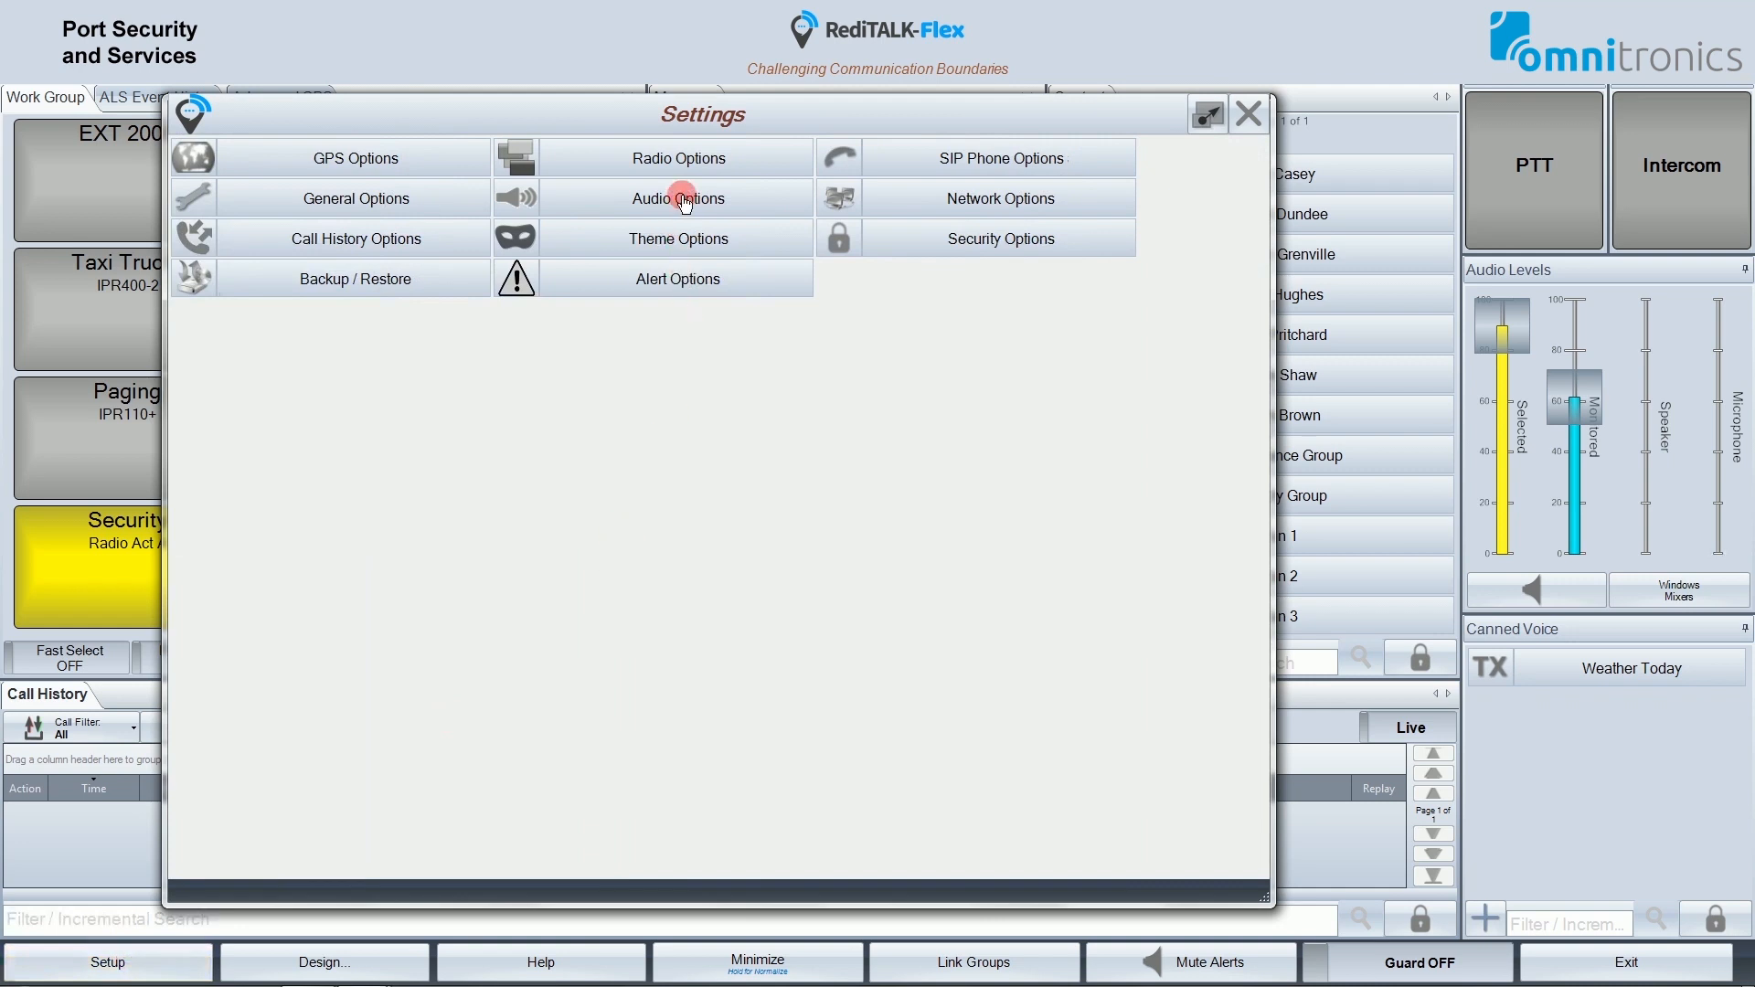
pyautogui.click(677, 199)
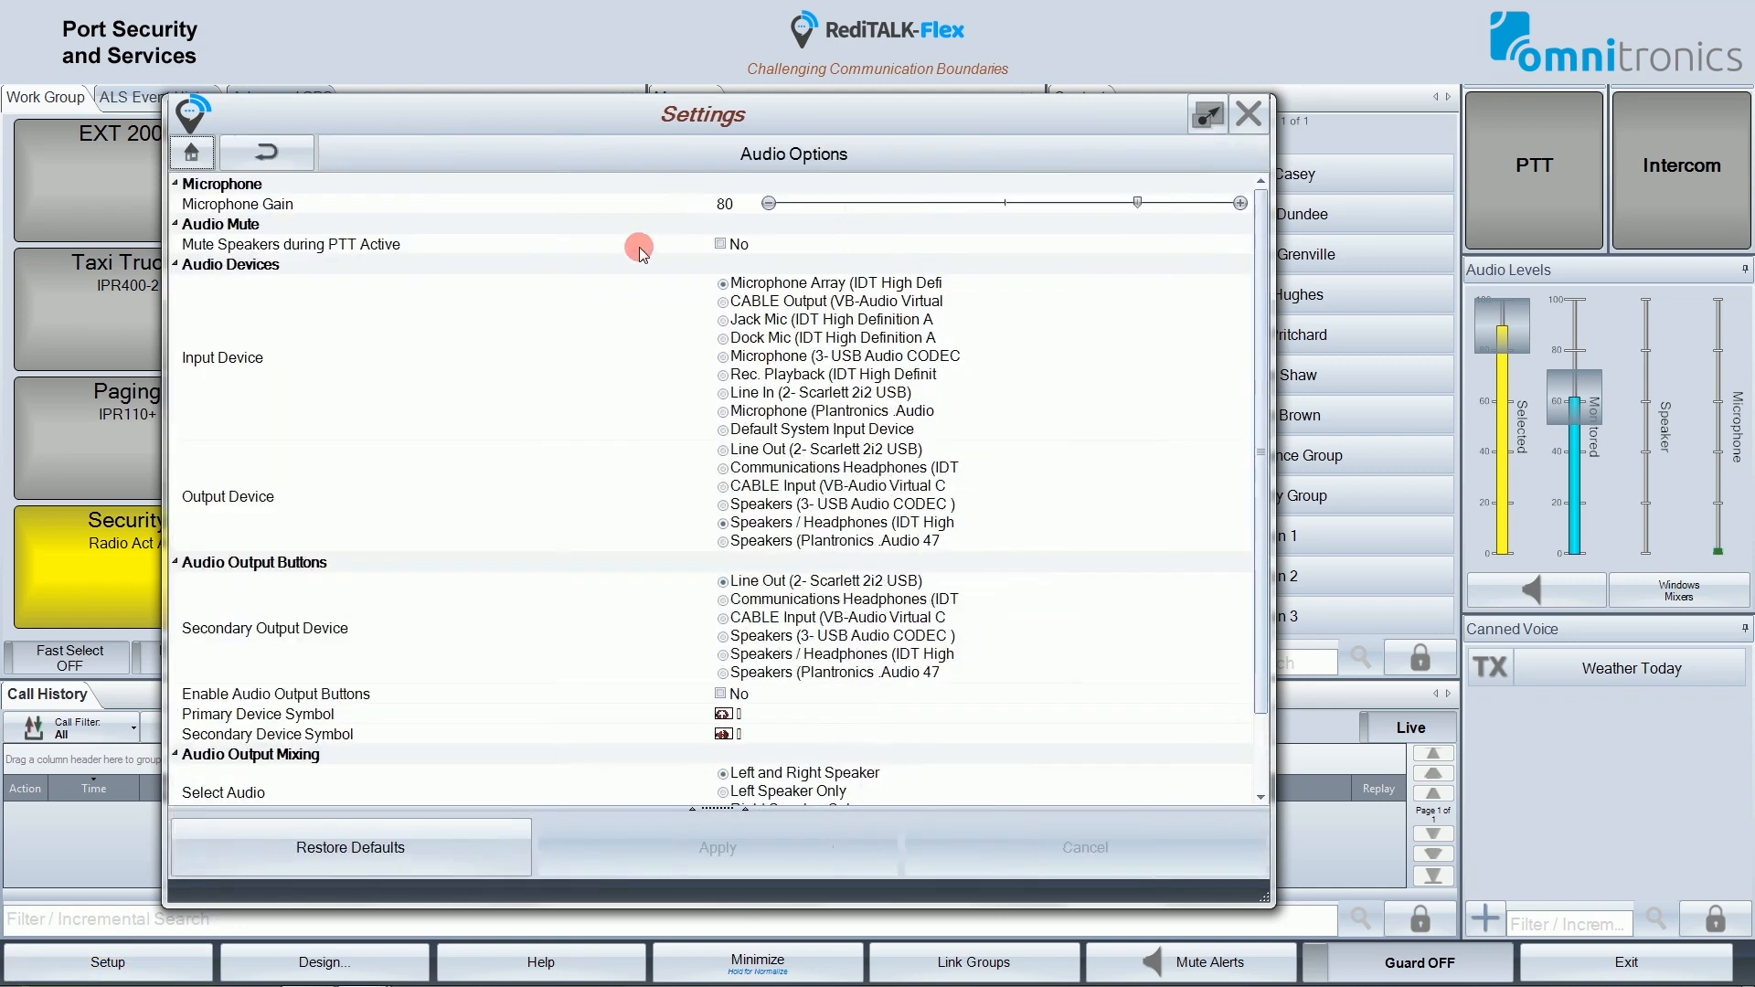
pyautogui.moveTo(353, 642)
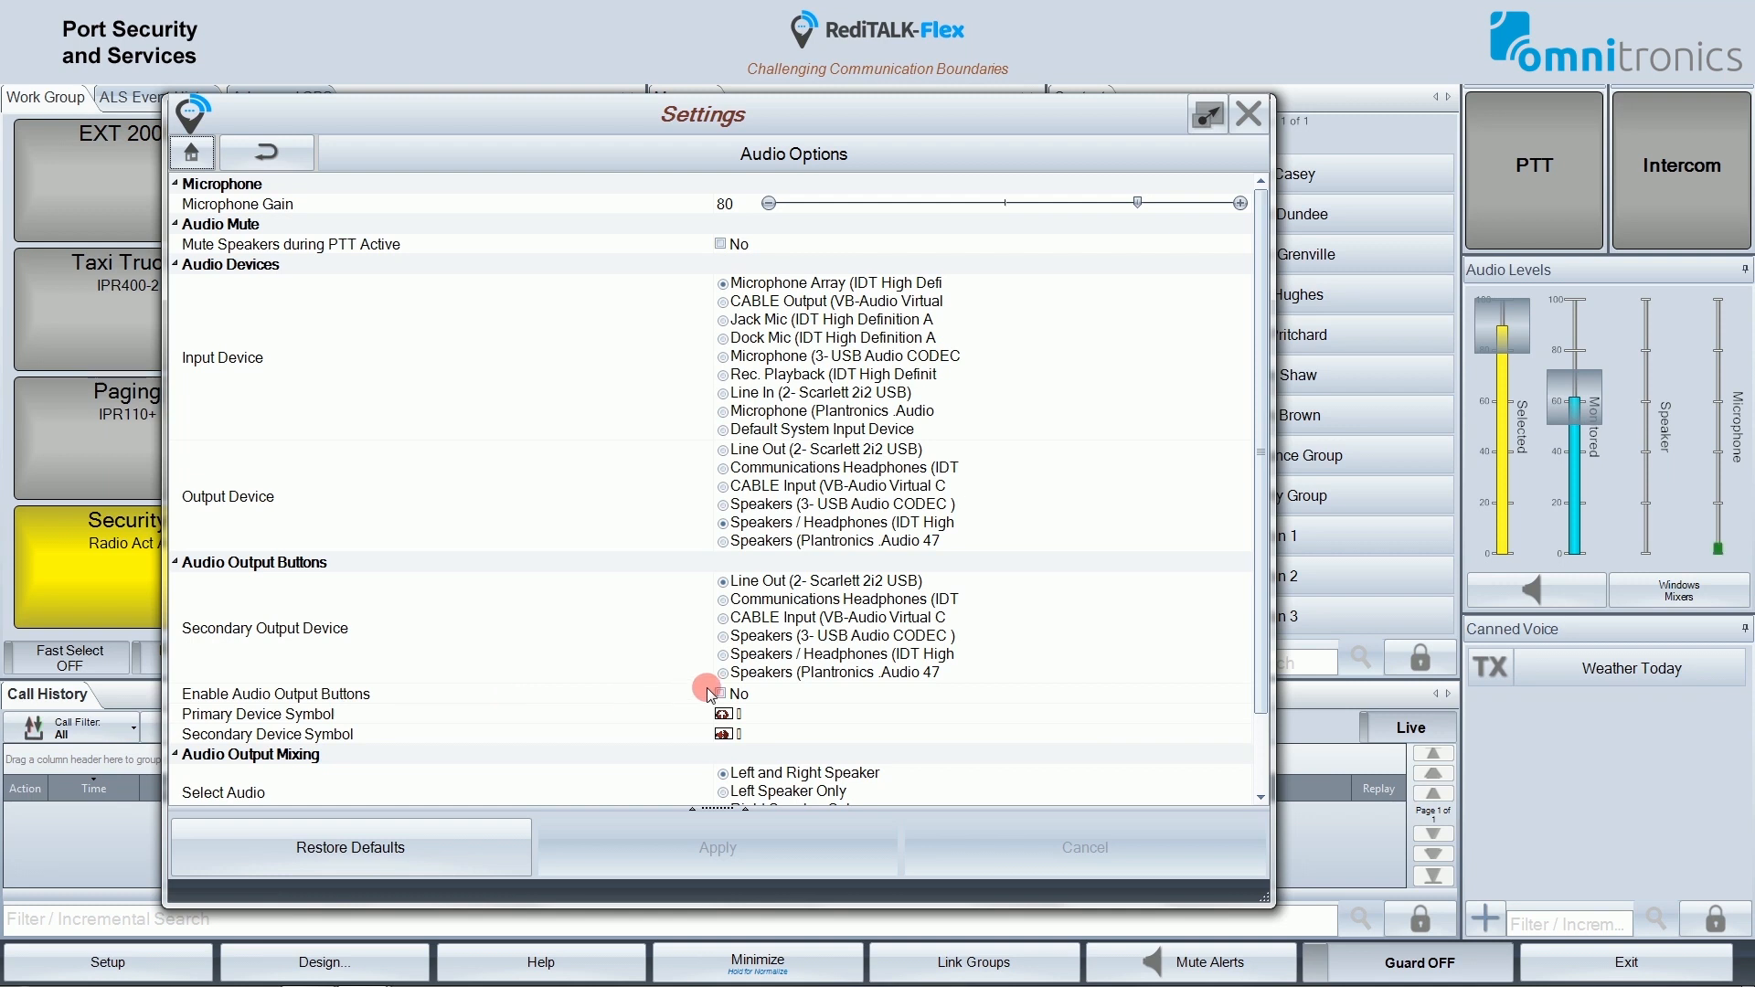
pyautogui.click(721, 693)
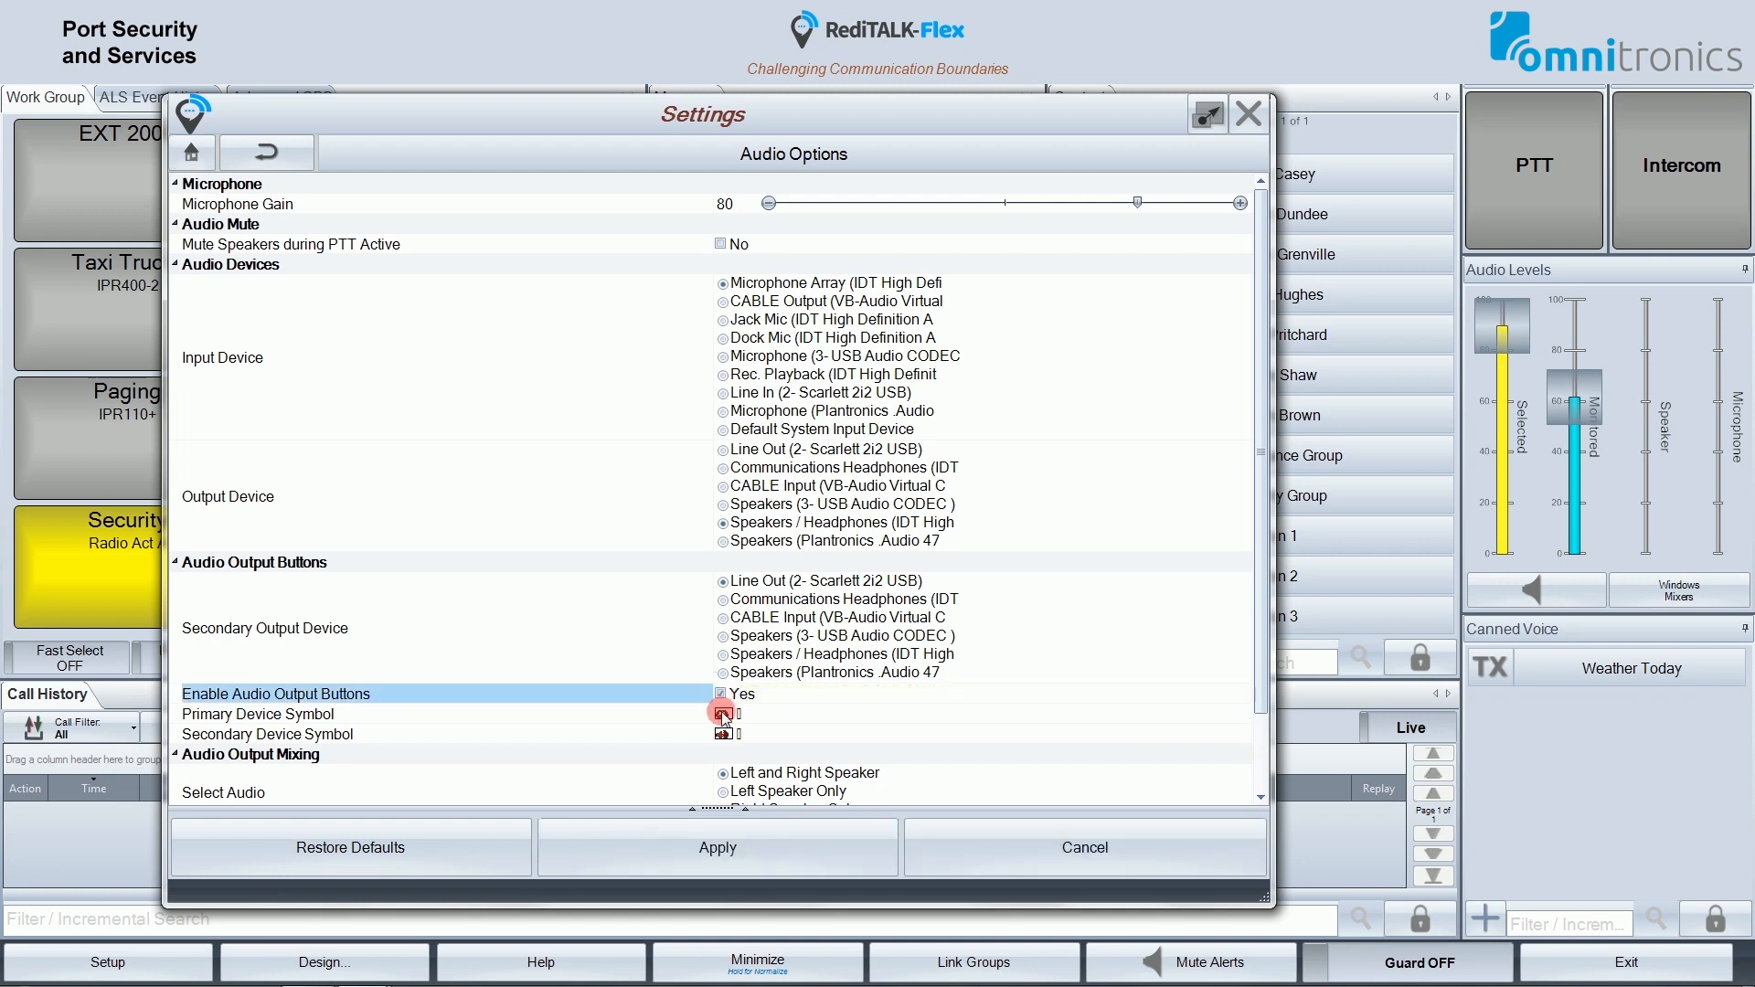
pyautogui.click(716, 847)
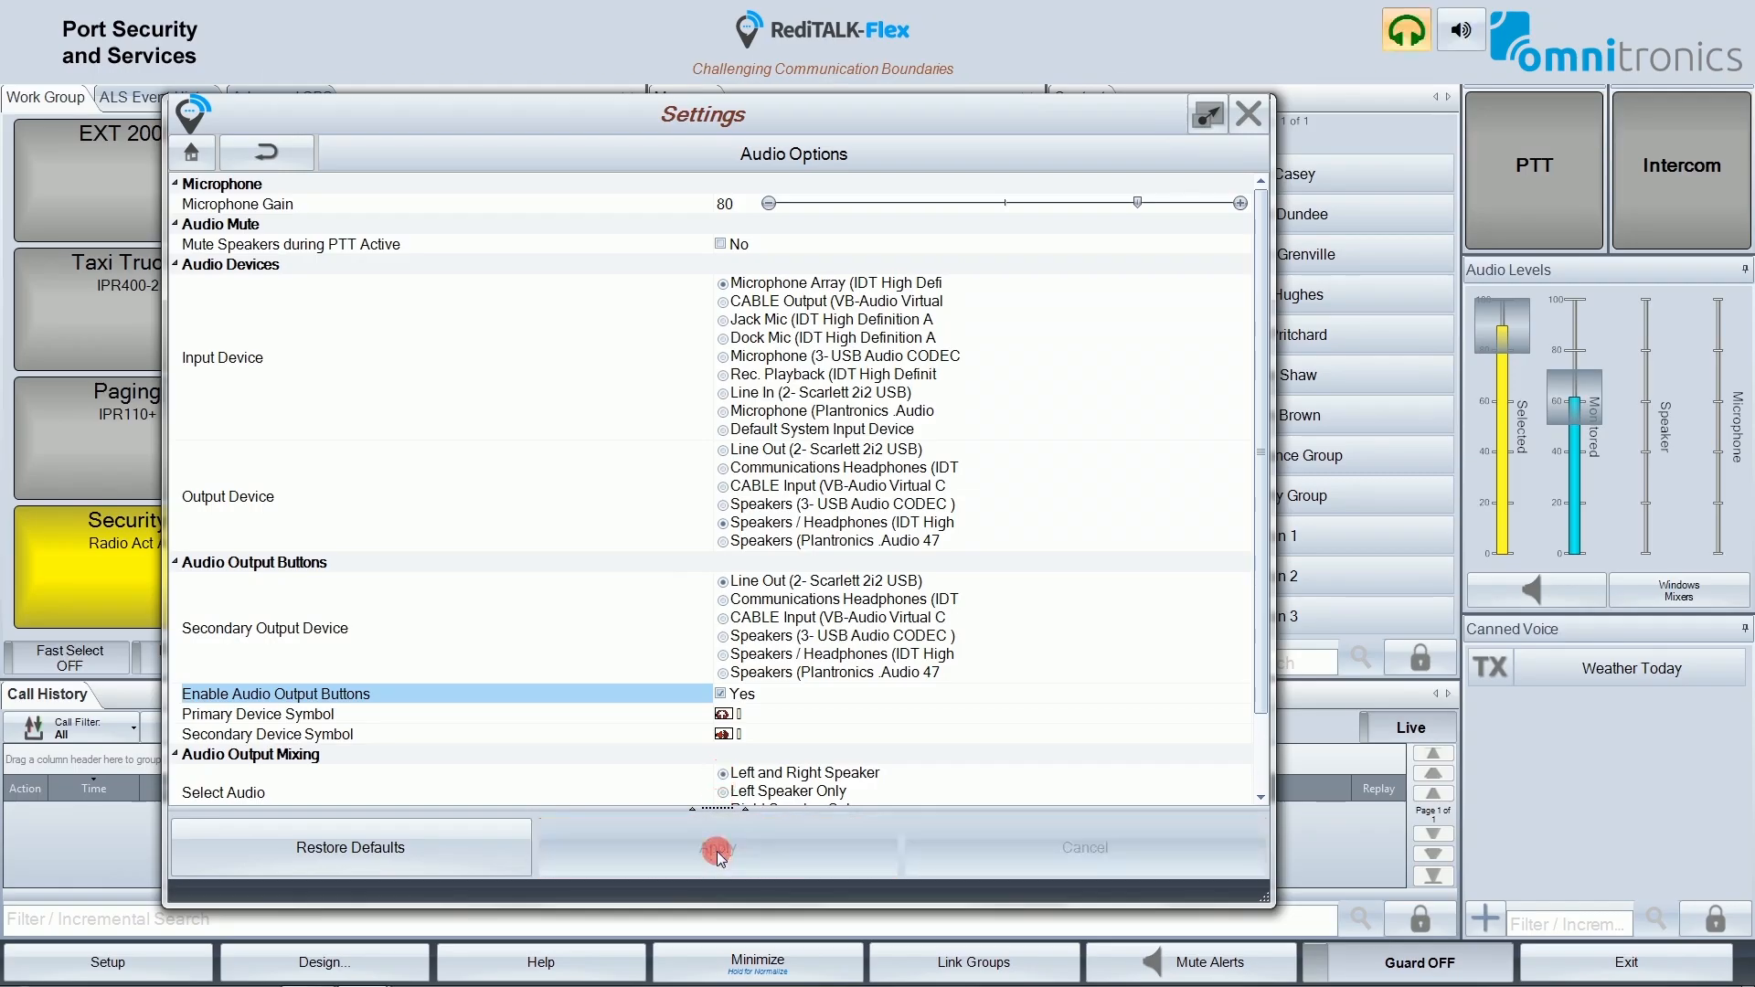
pyautogui.click(717, 847)
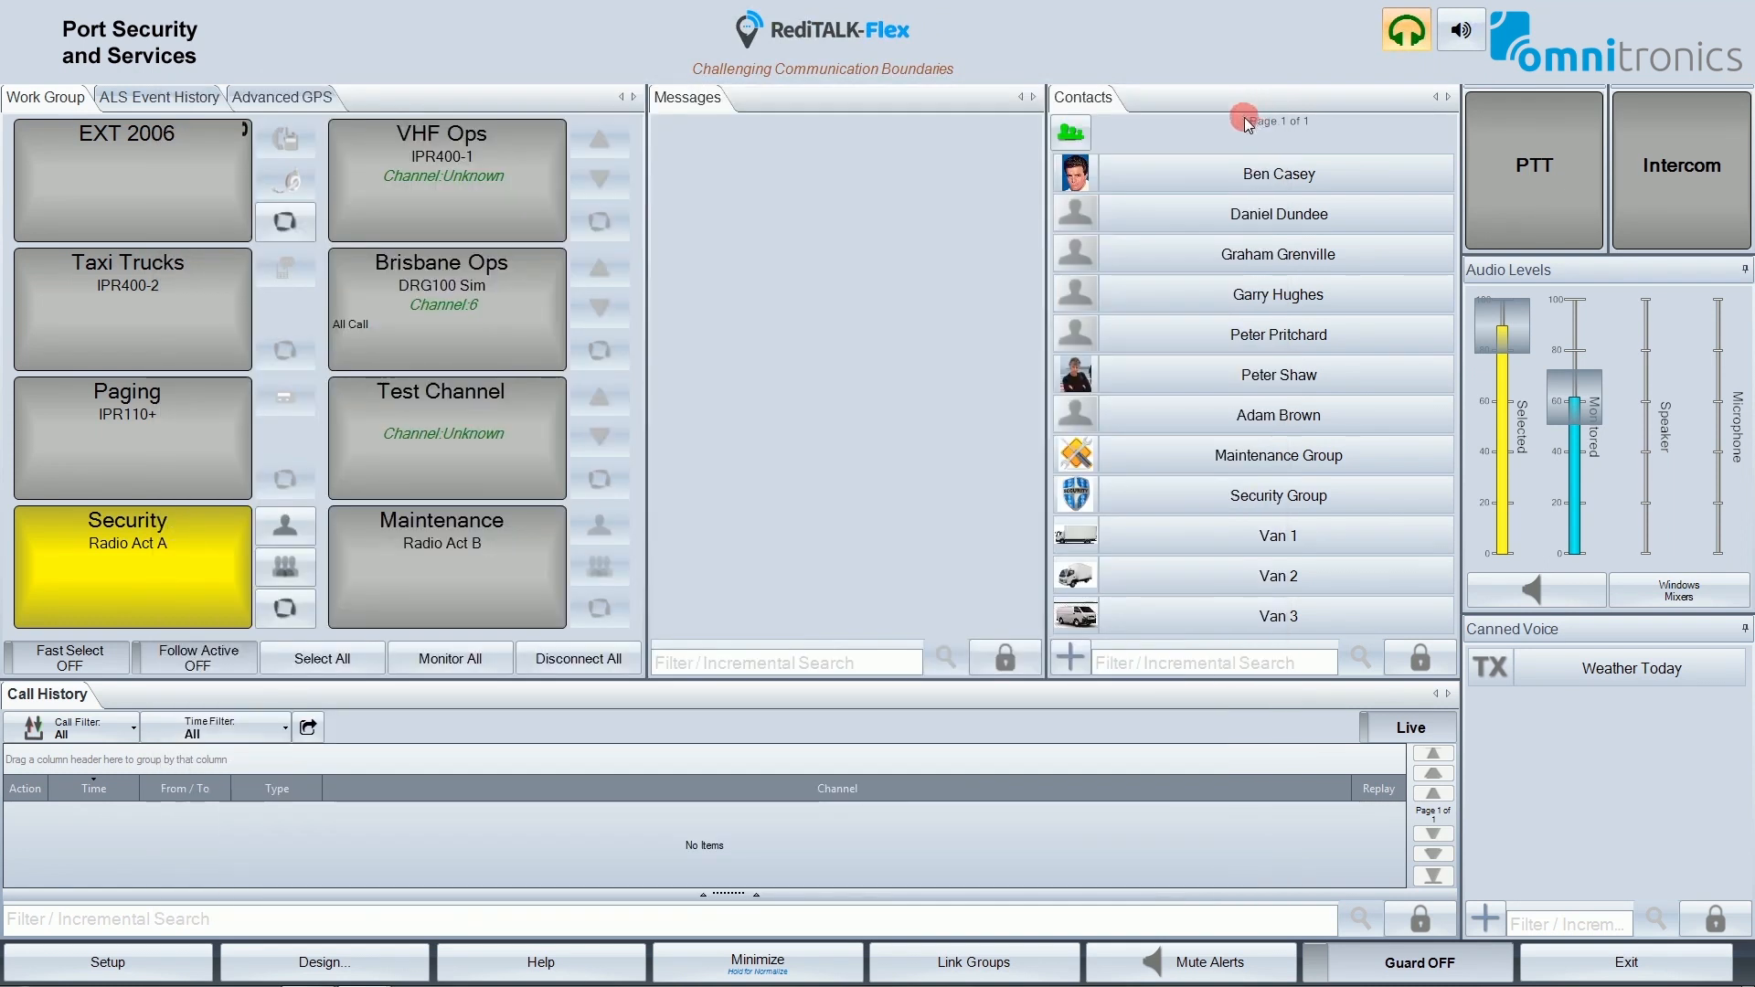
pyautogui.moveTo(1353, 20)
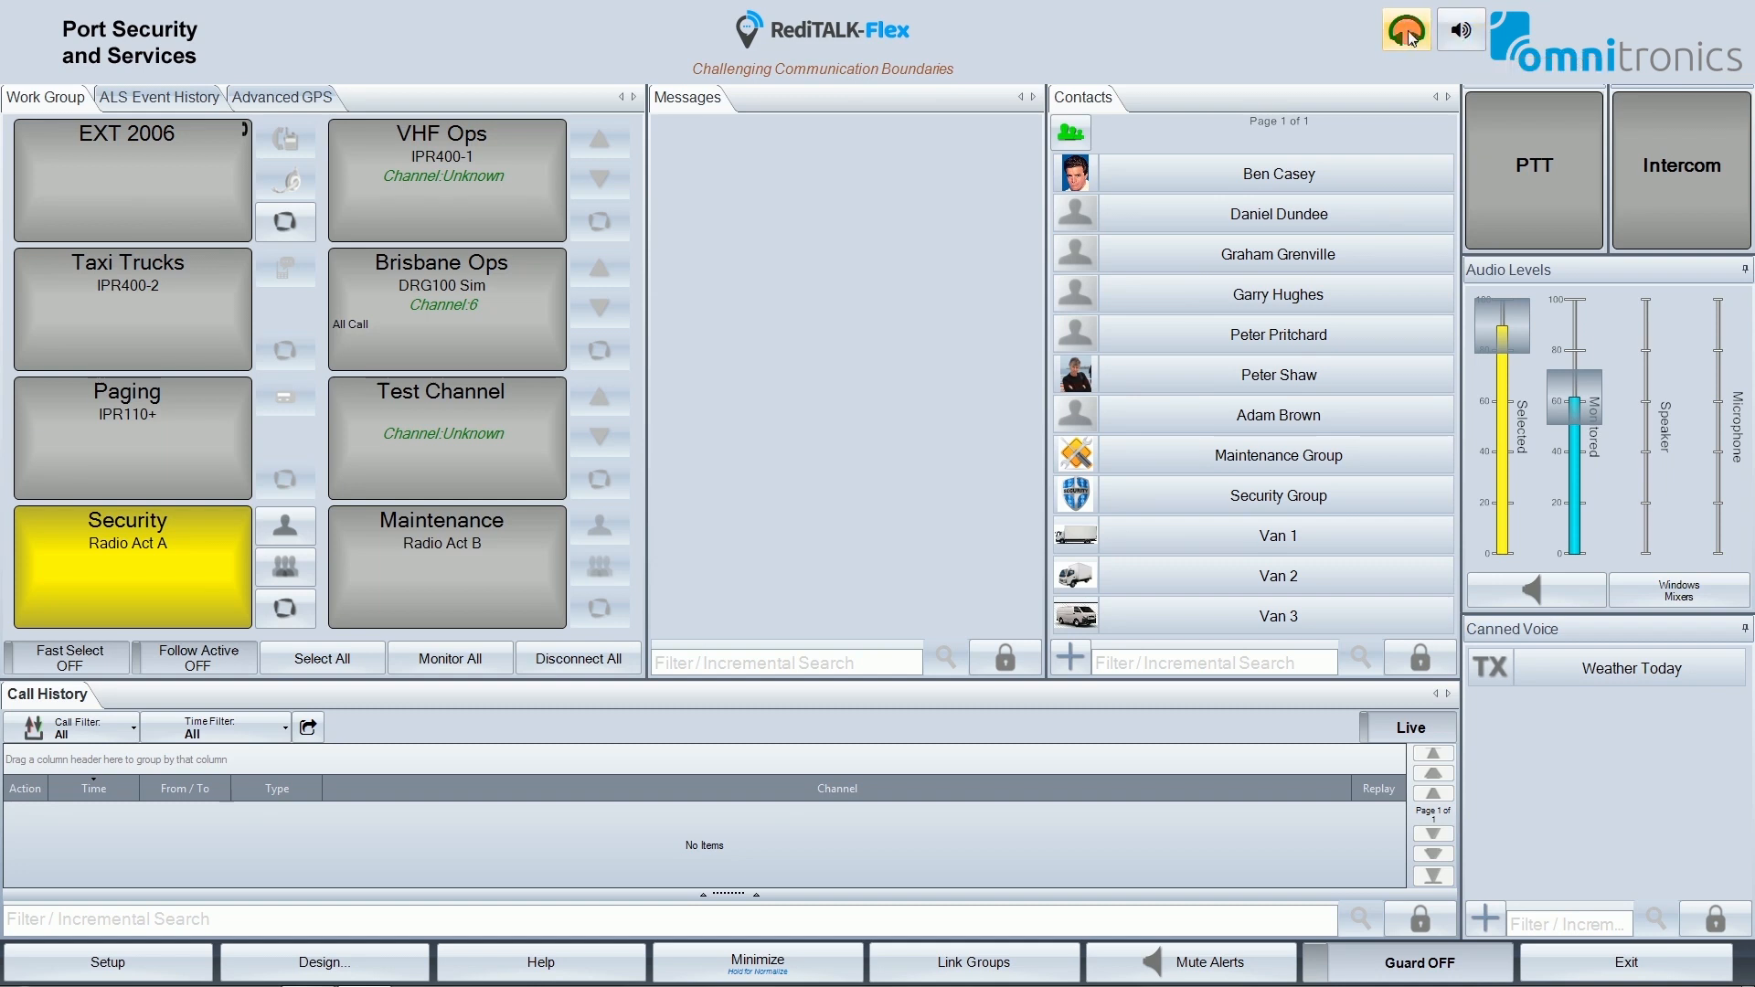
pyautogui.moveTo(1406, 31)
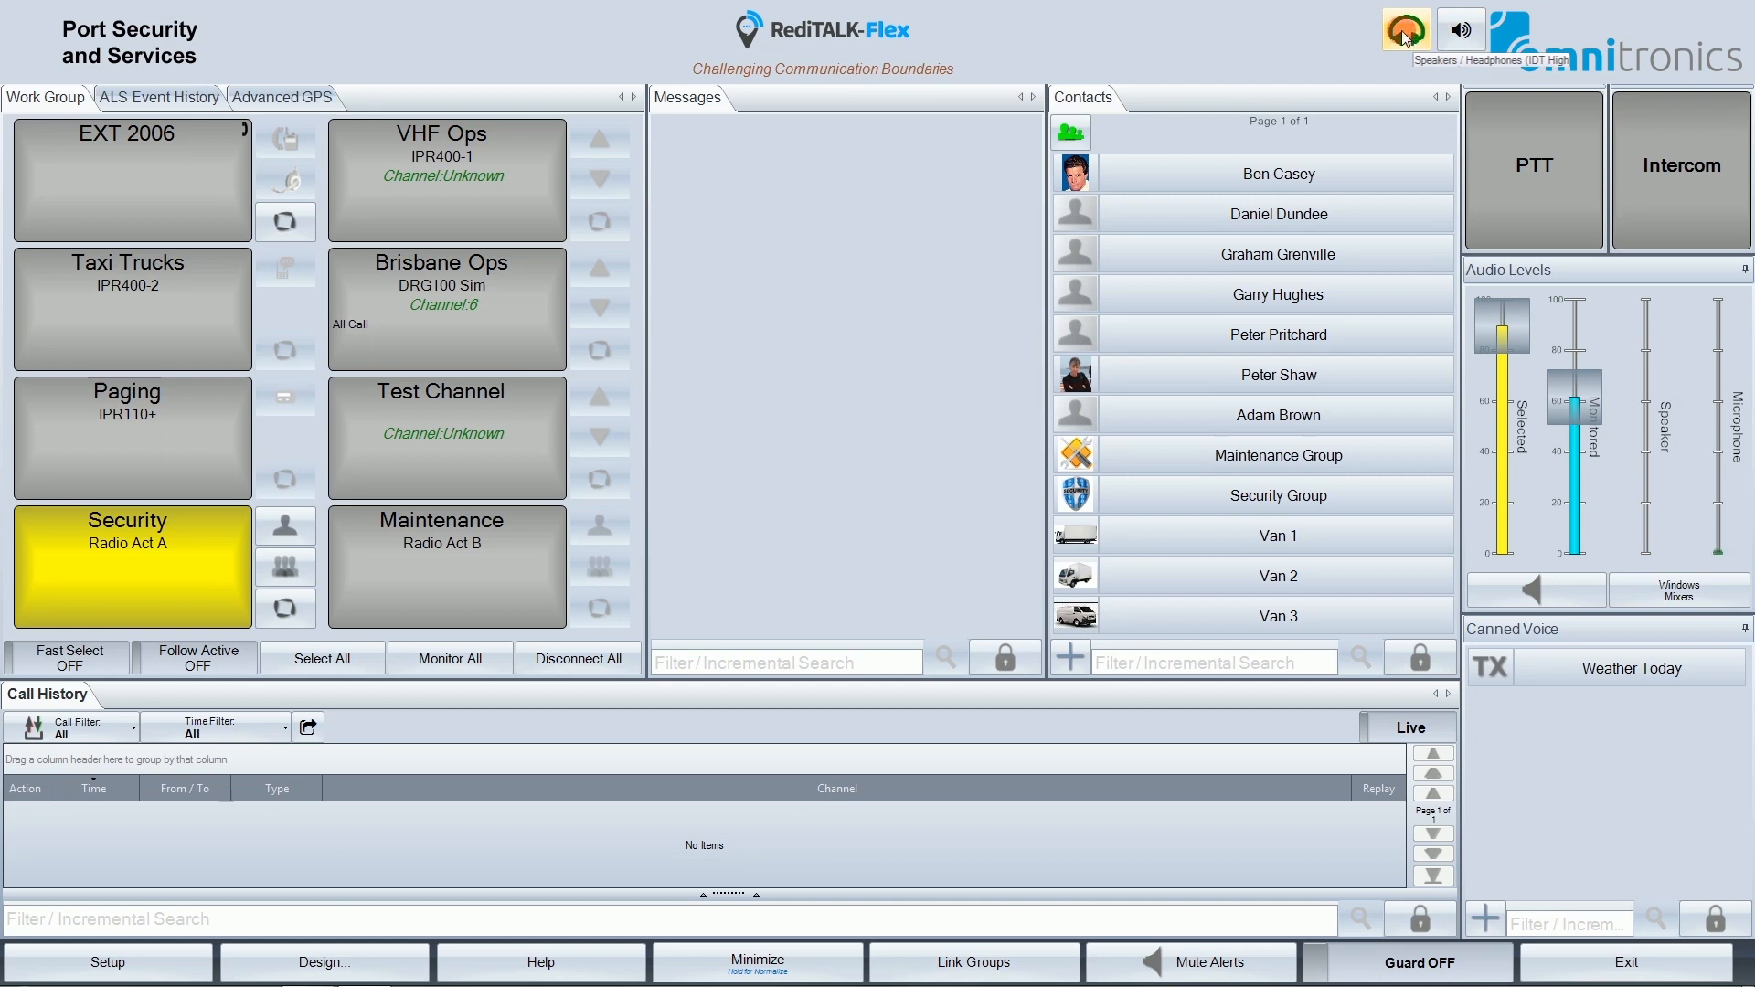
pyautogui.click(1405, 30)
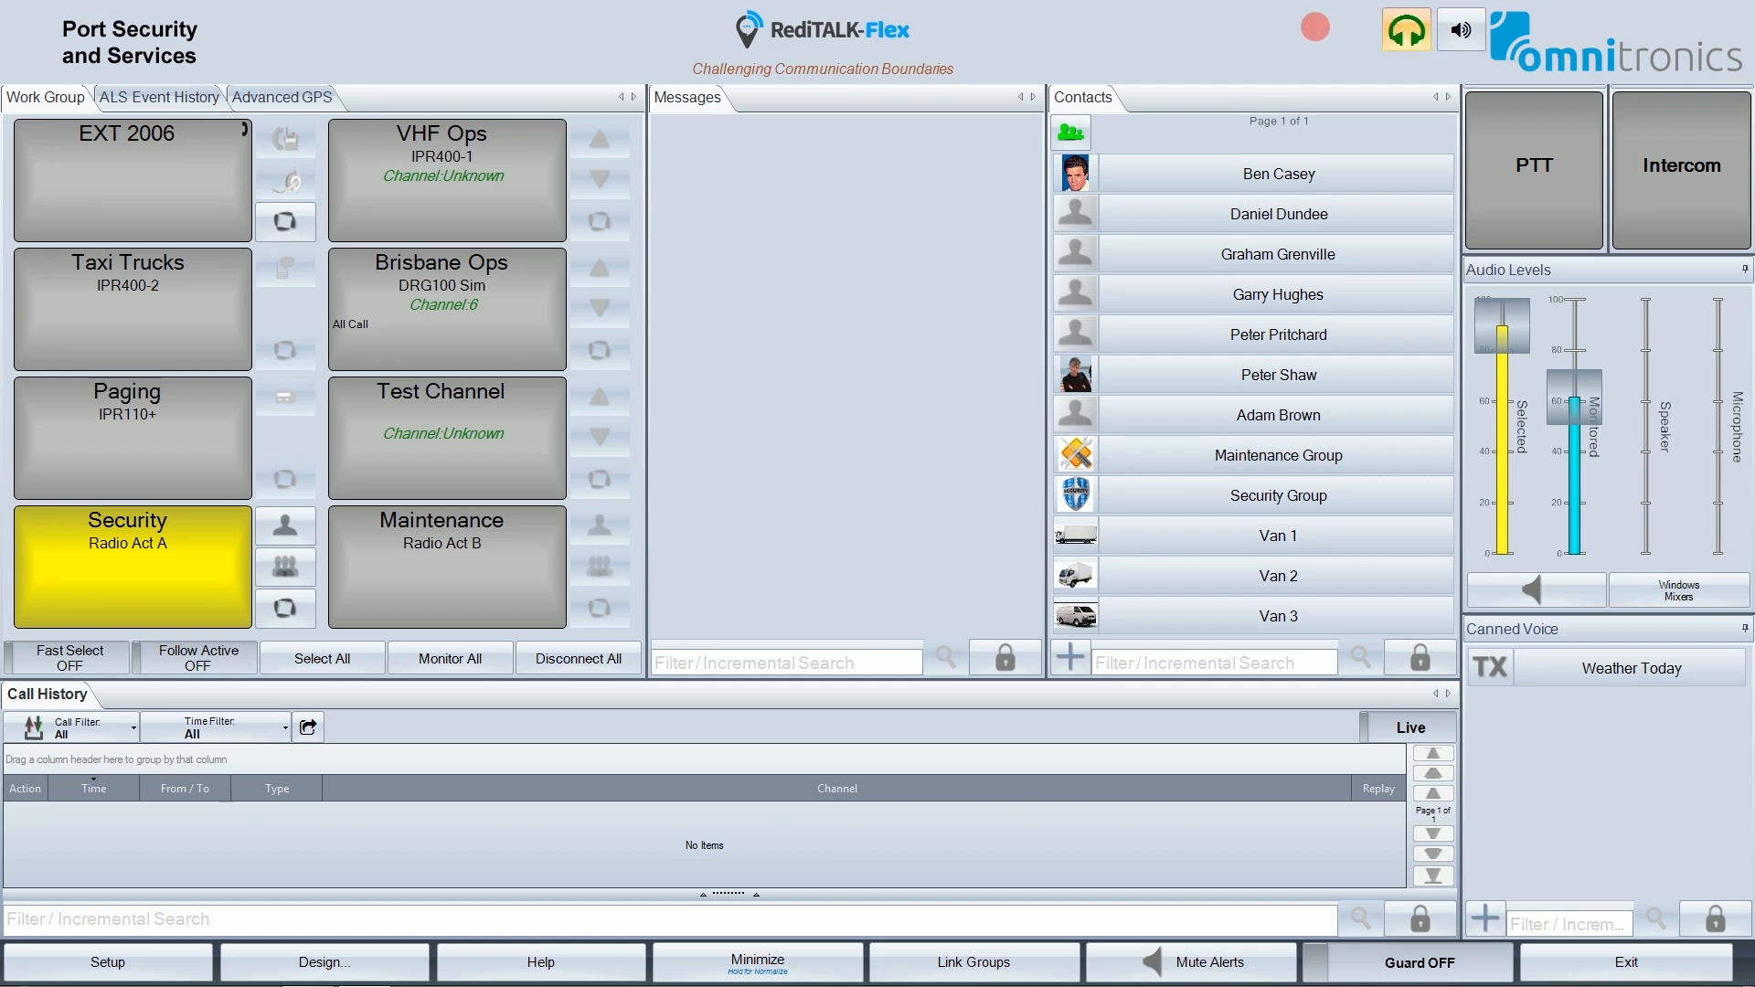
pyautogui.moveTo(1315, 28)
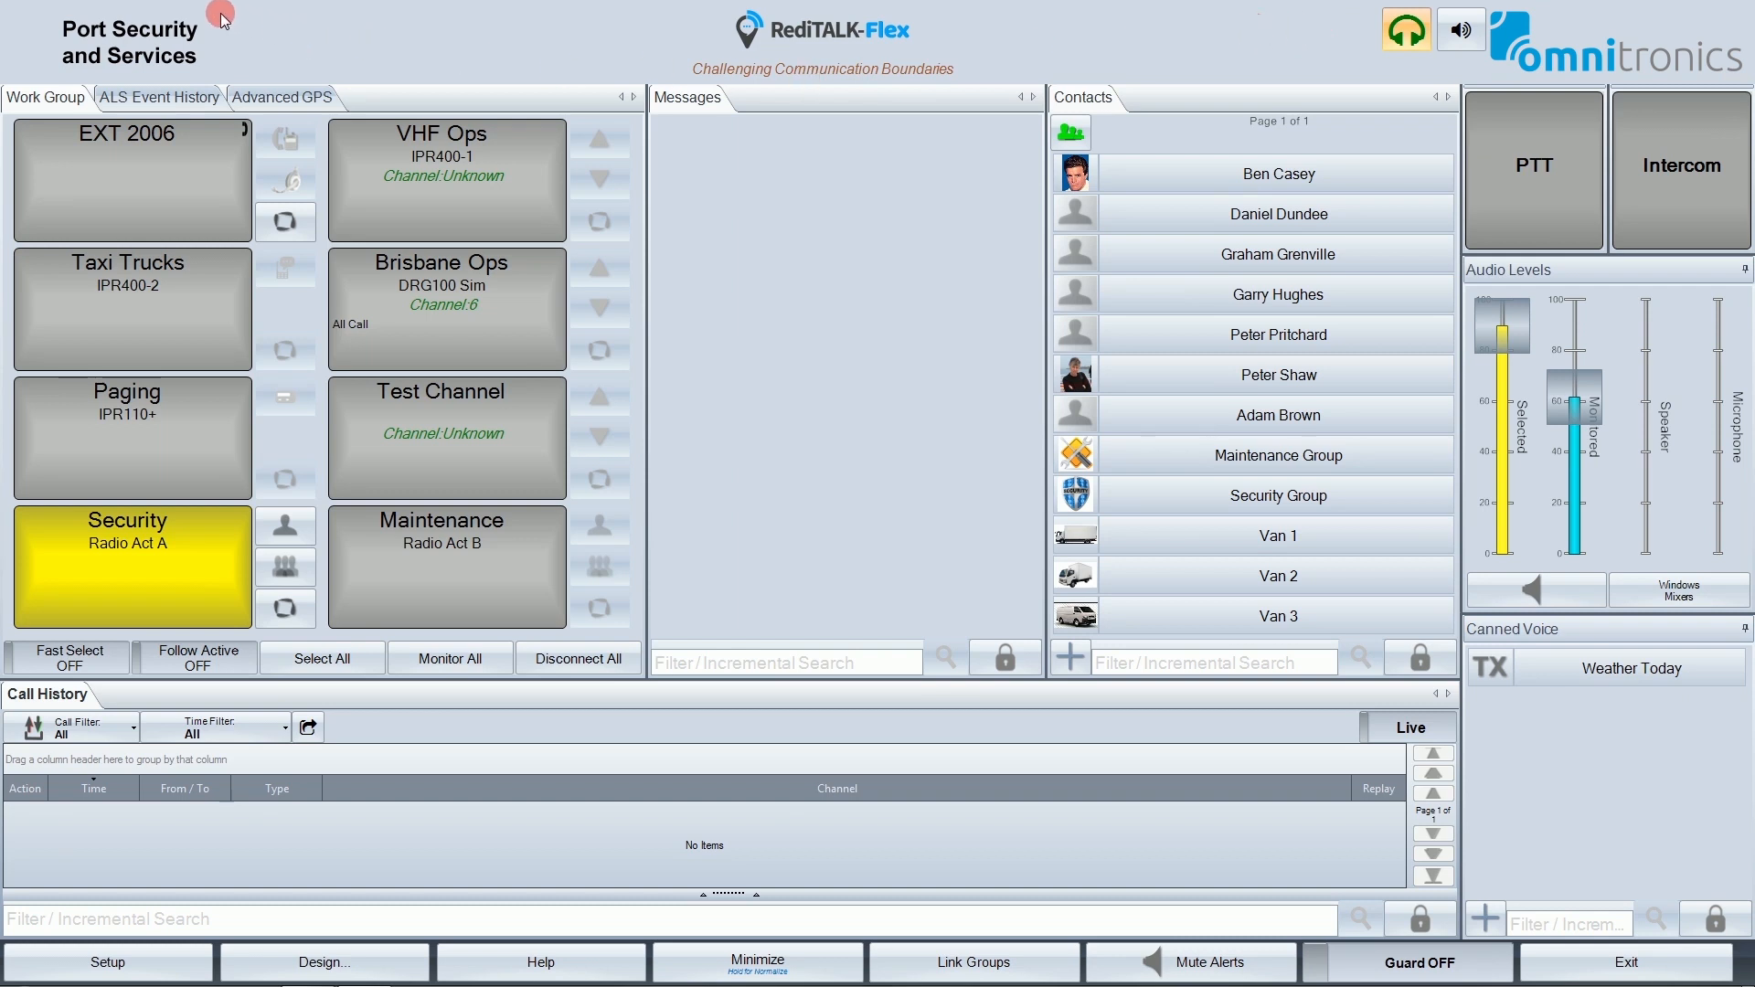
pyautogui.moveTo(51, 41)
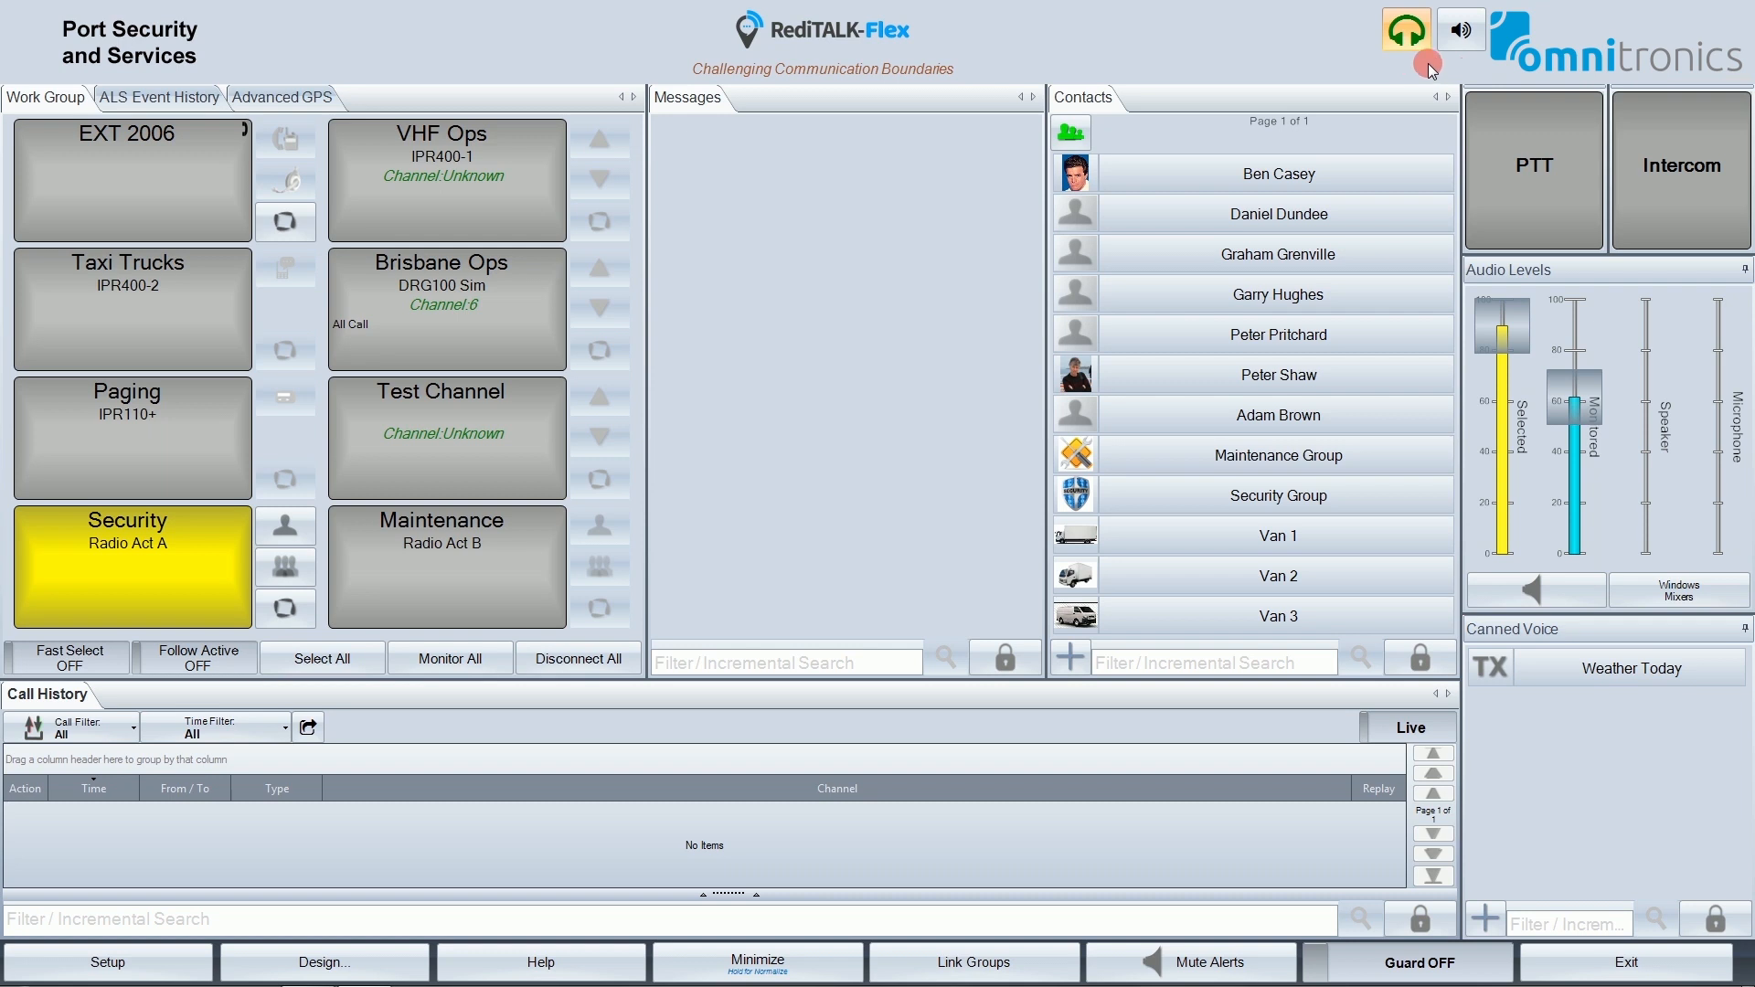
pyautogui.moveTo(1369, 9)
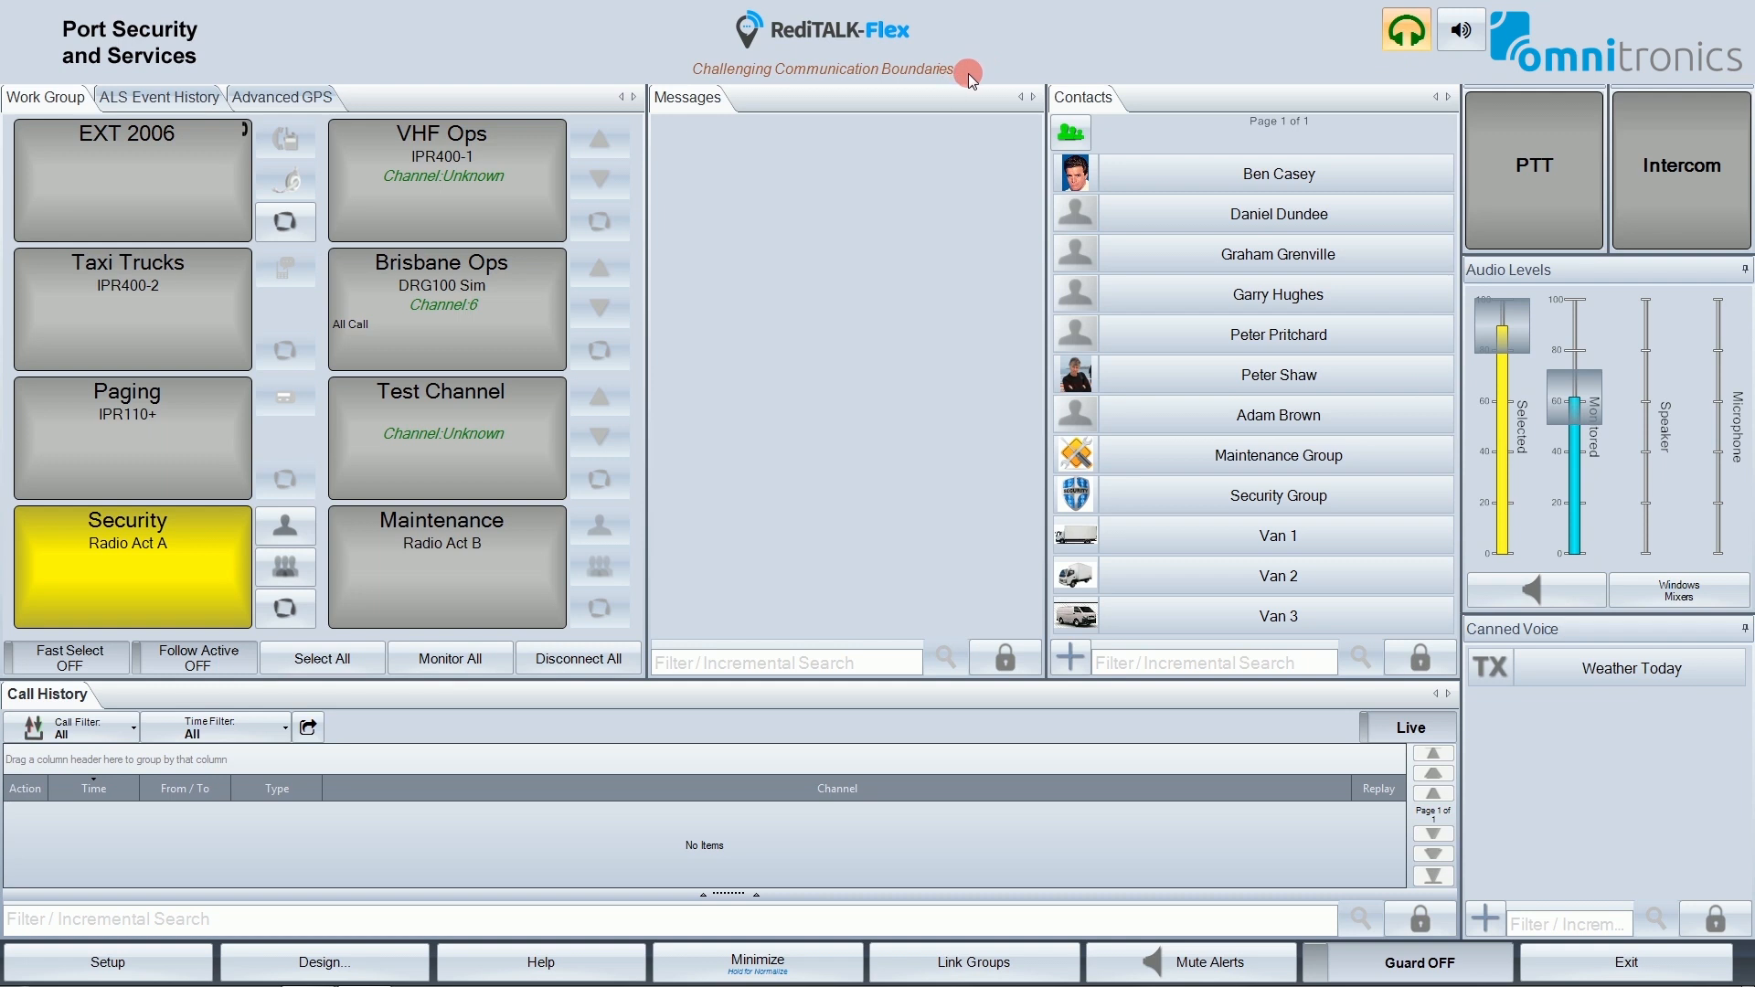
pyautogui.moveTo(842, 79)
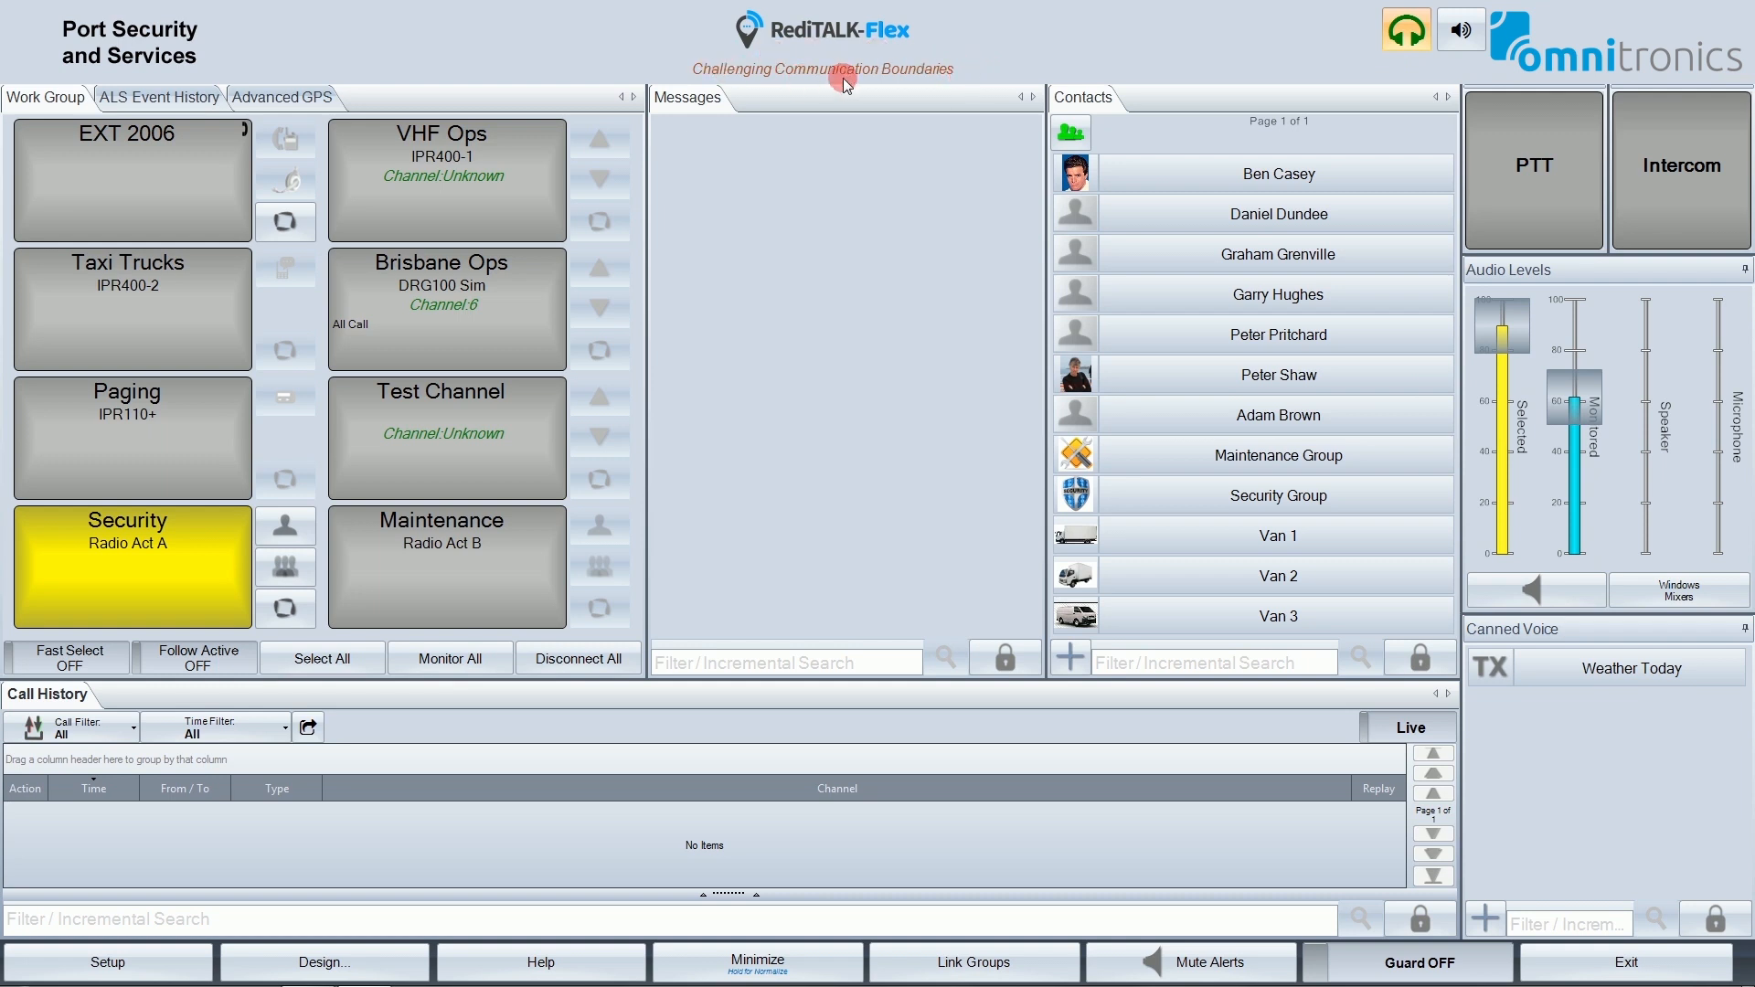